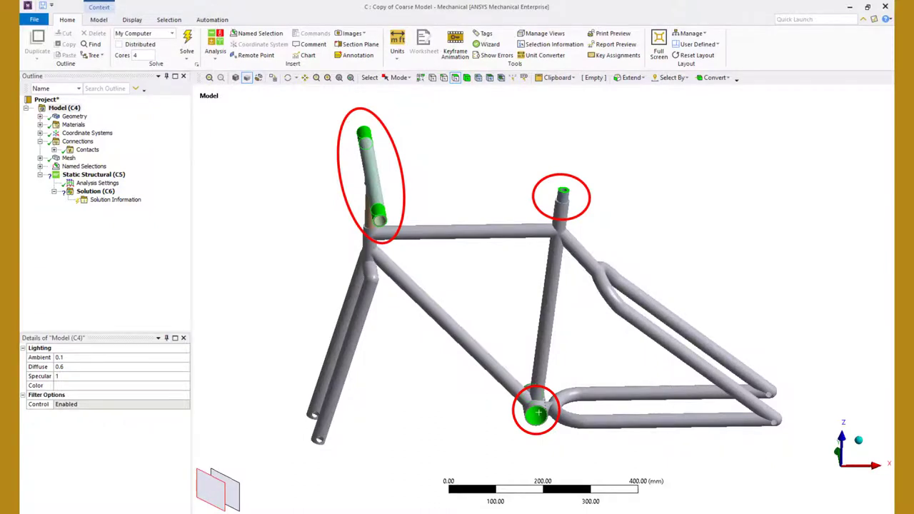
Step: Expand Geometry to list the seat pipe, handlebar and frame bodies
{"action": "left_click", "coordinate": [41, 116]}
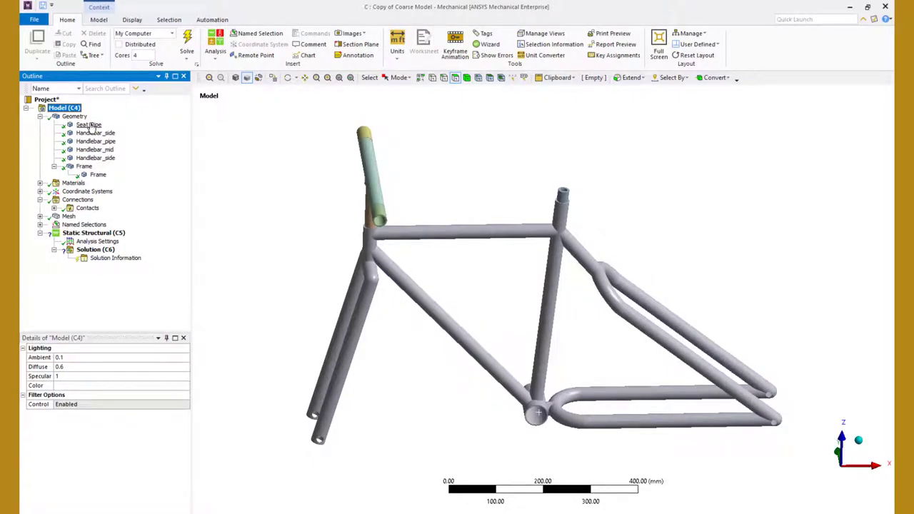
Step: Confirm Seat_Pipe uses Structural Steel, then collapse the outline tree
{"action": "left_click", "coordinate": [88, 124]}
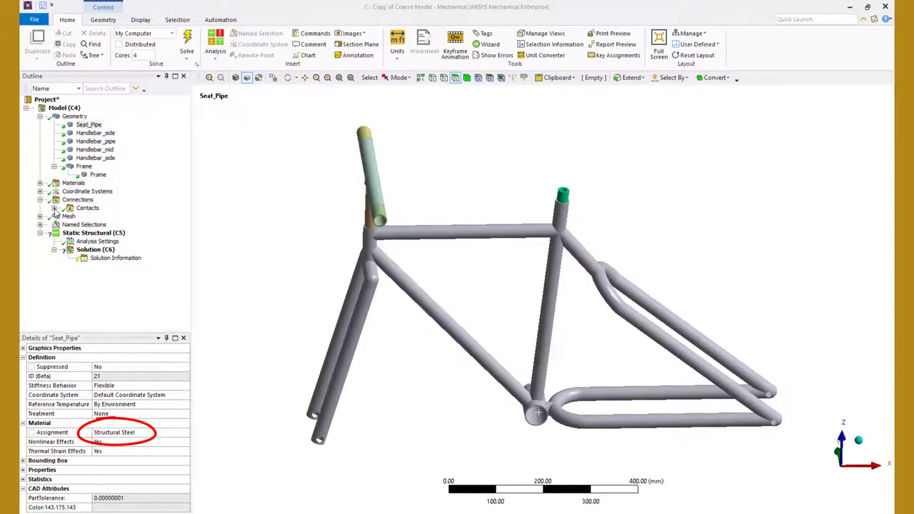
{"action": "left_click", "coordinate": [111, 217]}
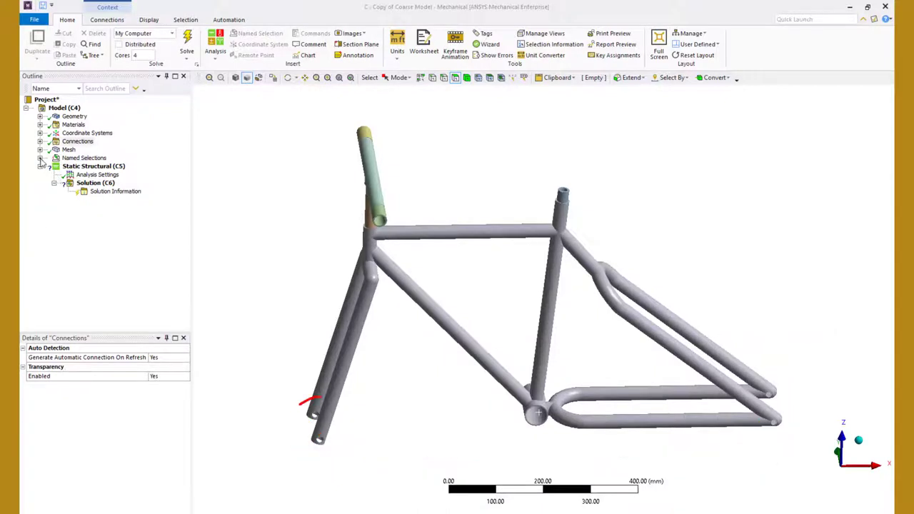
Step: Create a FrontWheels coordinate system with its origin at the FrontWheels named selection
{"action": "left_click", "coordinate": [92, 166]}
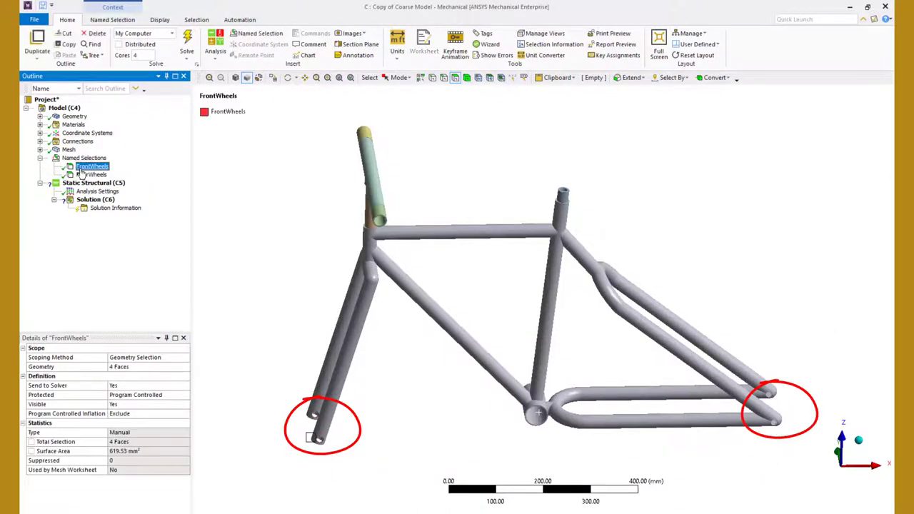
{"action": "left_click", "coordinate": [92, 175]}
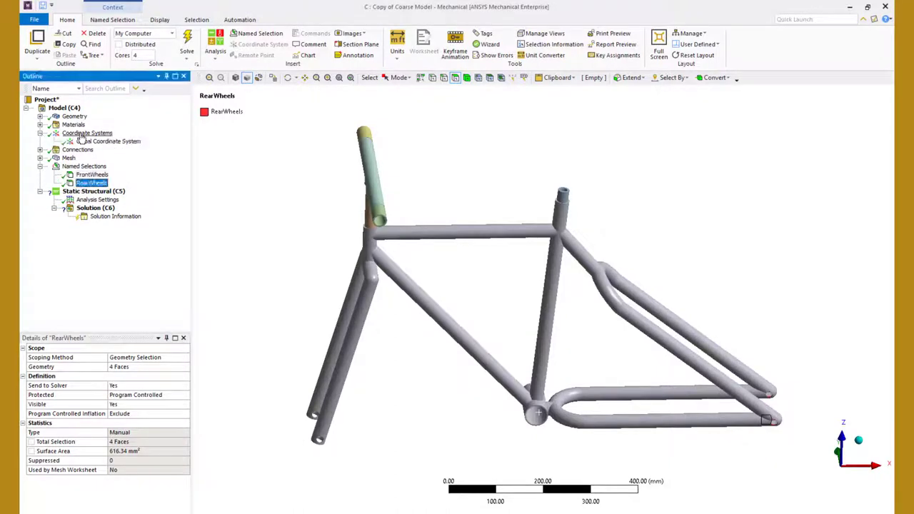
{"action": "right_click", "coordinate": [87, 133]}
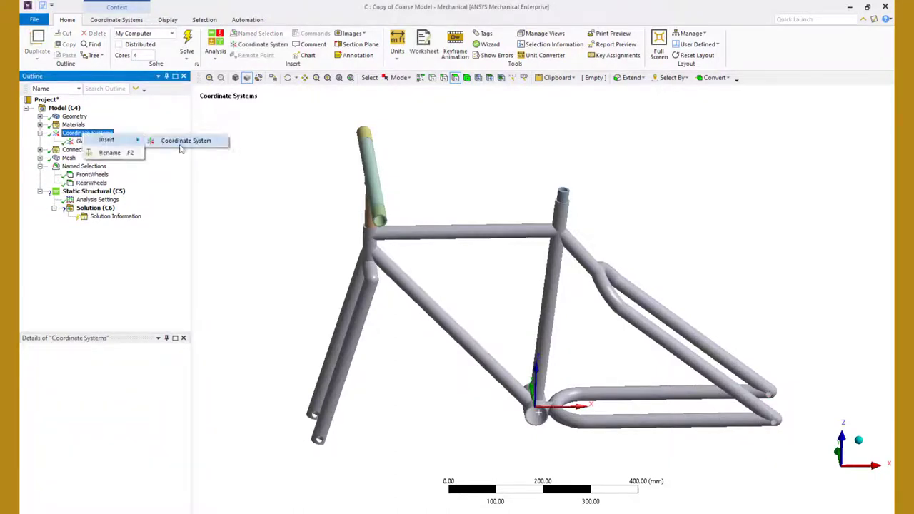
{"action": "left_click", "coordinate": [186, 140]}
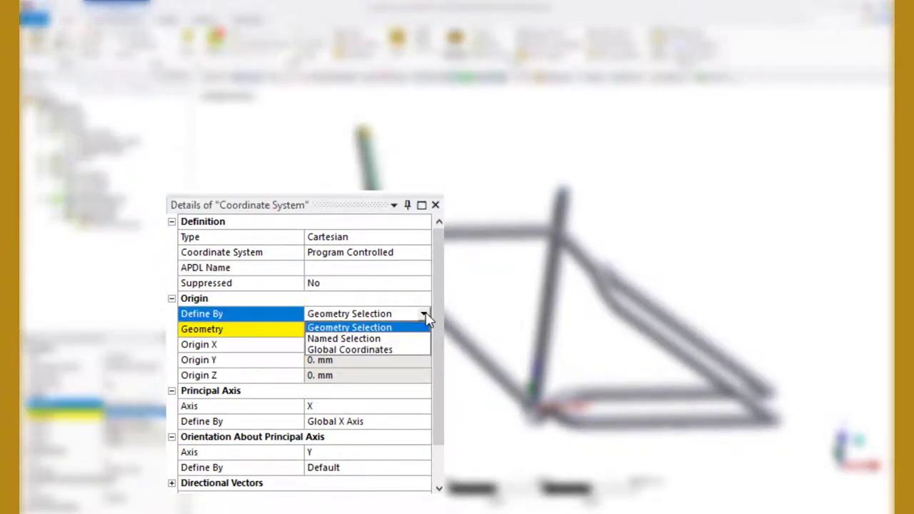
{"action": "left_click", "coordinate": [344, 338]}
{"action": "type", "text": "FrontWheels"}
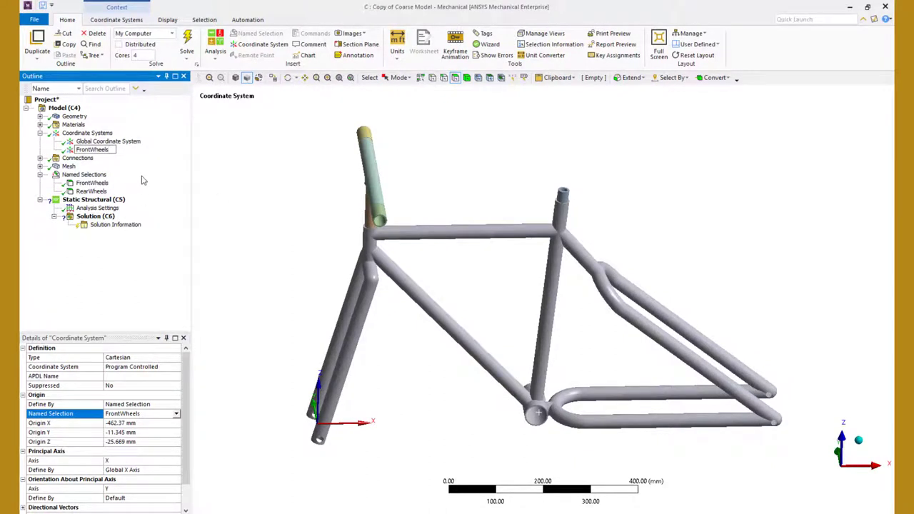
{"action": "left_click", "coordinate": [87, 133]}
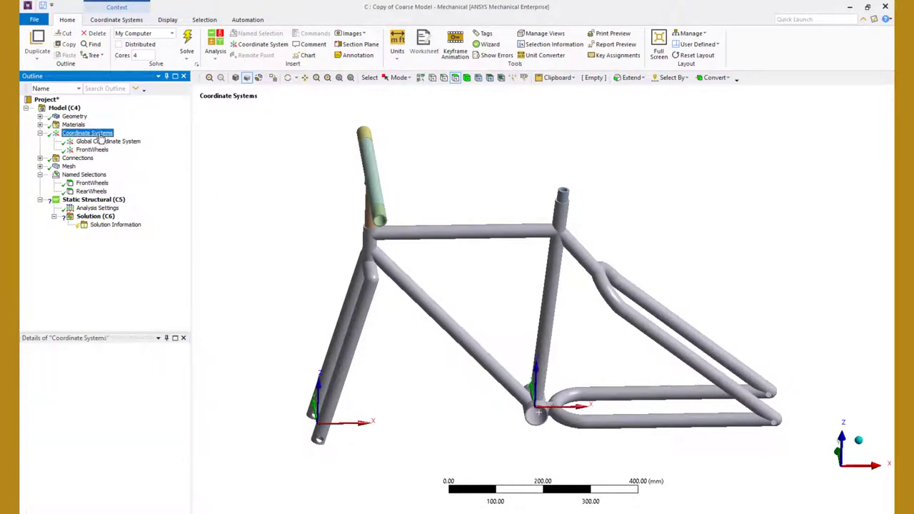
Step: Create a RearWheels coordinate system with its origin at the RearWheels named selection
{"action": "right_click", "coordinate": [88, 133]}
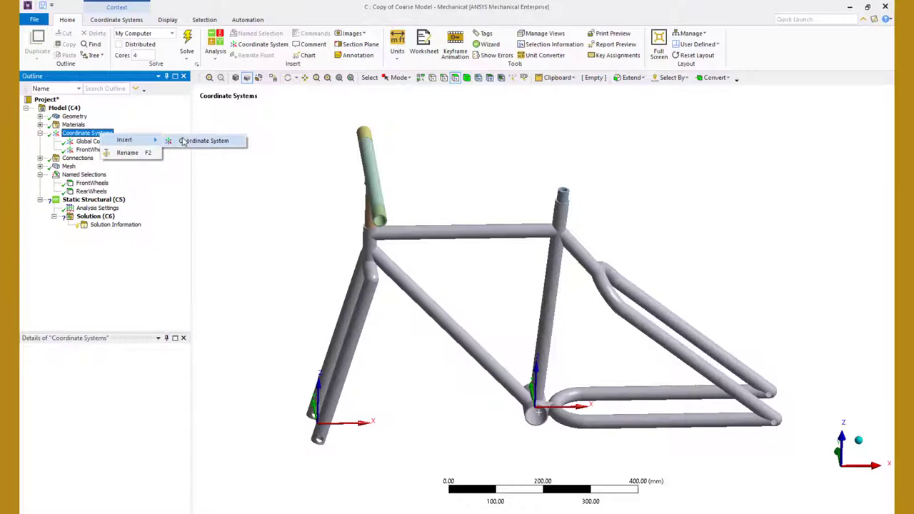
{"action": "left_click", "coordinate": [207, 140]}
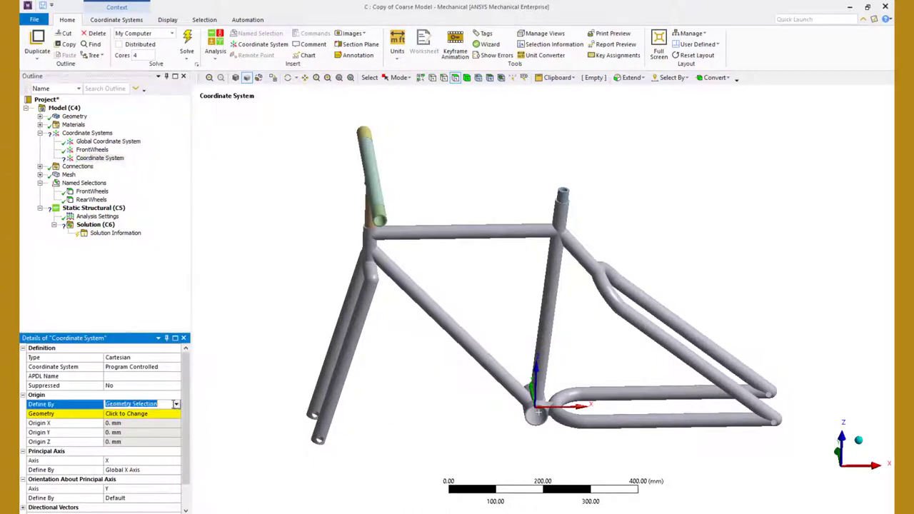
{"action": "left_click", "coordinate": [177, 404]}
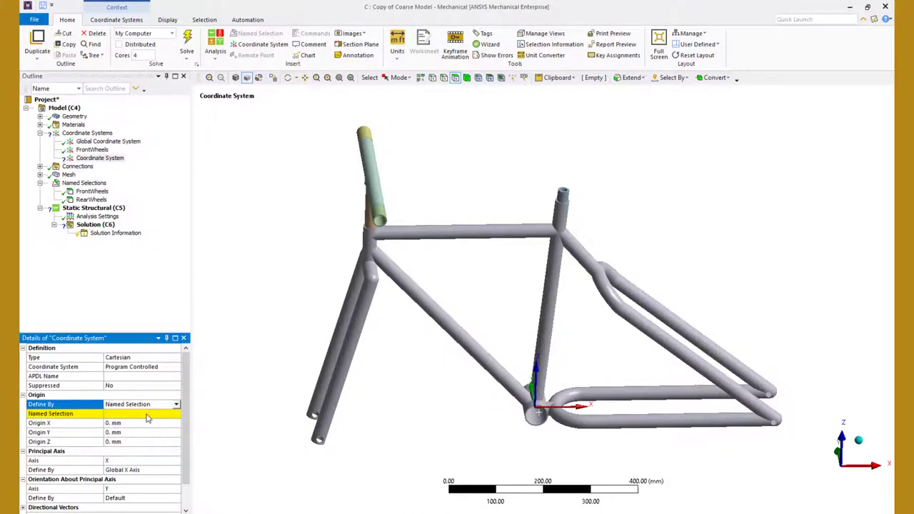
{"action": "left_click", "coordinate": [175, 414]}
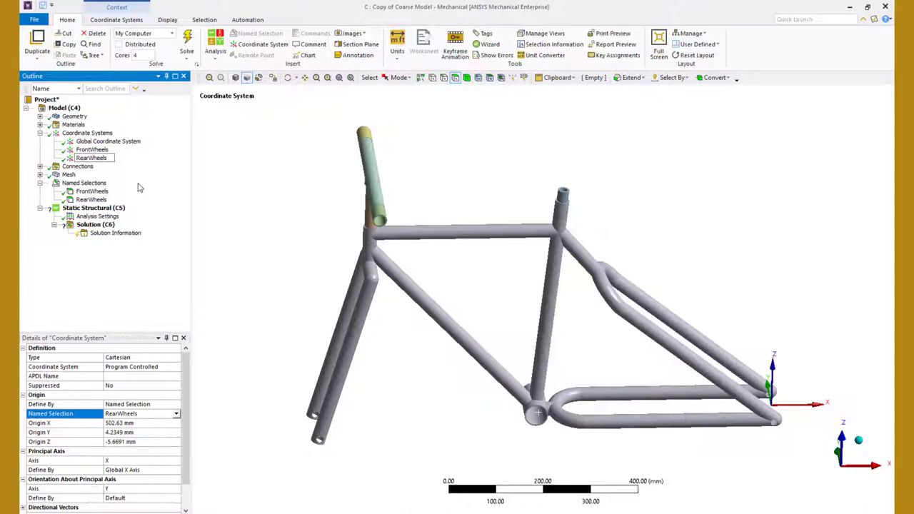
{"action": "left_click", "coordinate": [93, 157]}
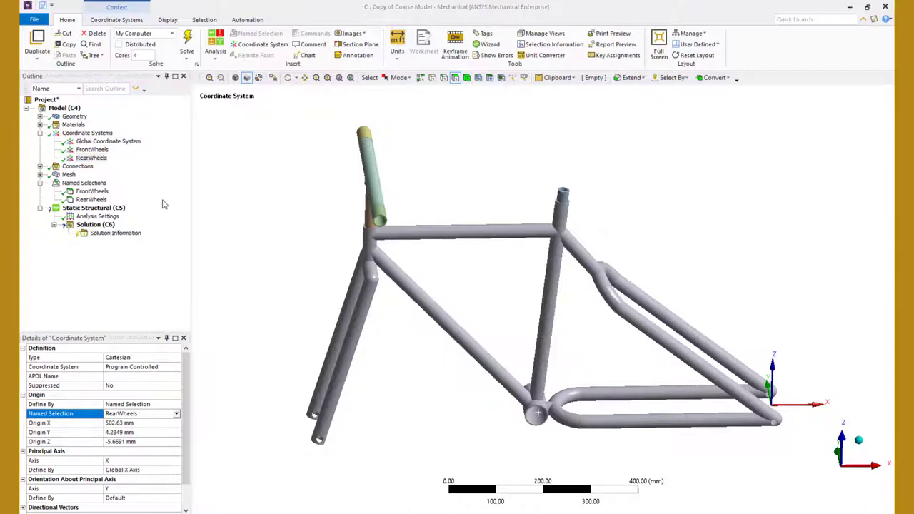
Step: Add a rigid remote displacement scoped to the FrontWheels named selection
{"action": "right_click", "coordinate": [93, 207]}
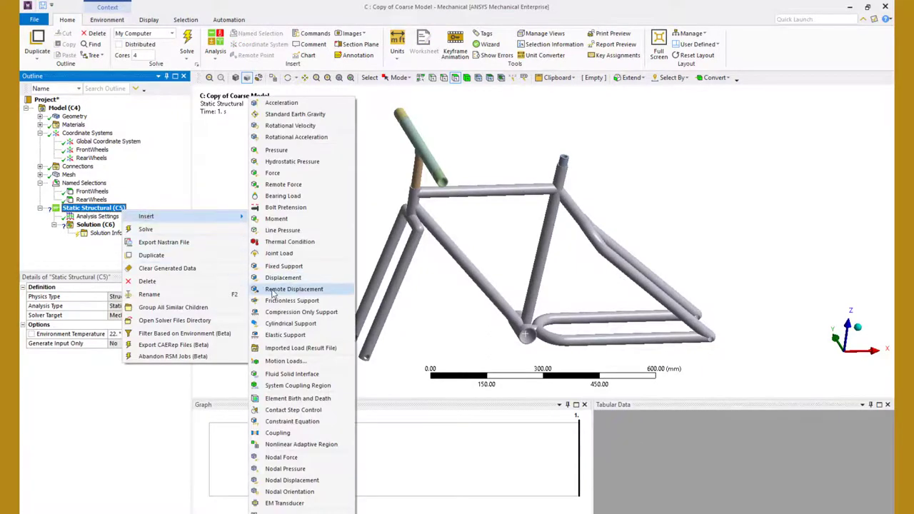
{"action": "left_click", "coordinate": [294, 290]}
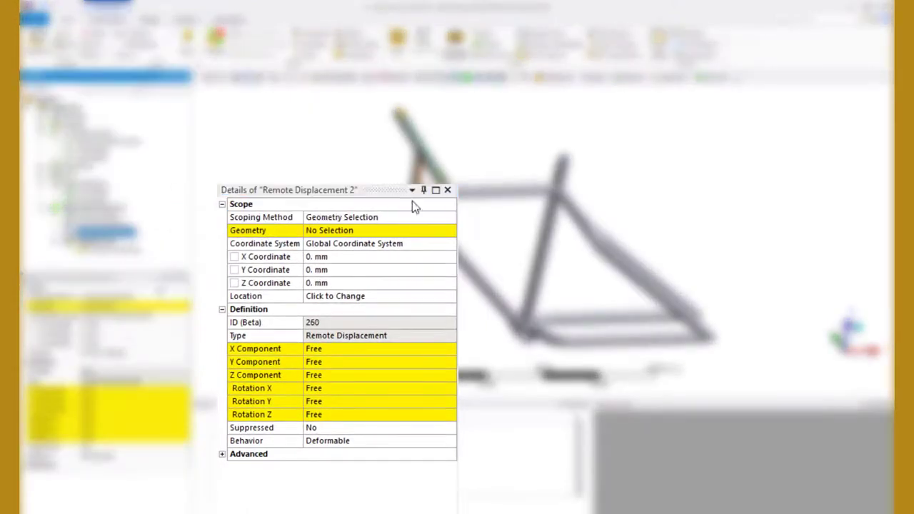
{"action": "left_click", "coordinate": [378, 217]}
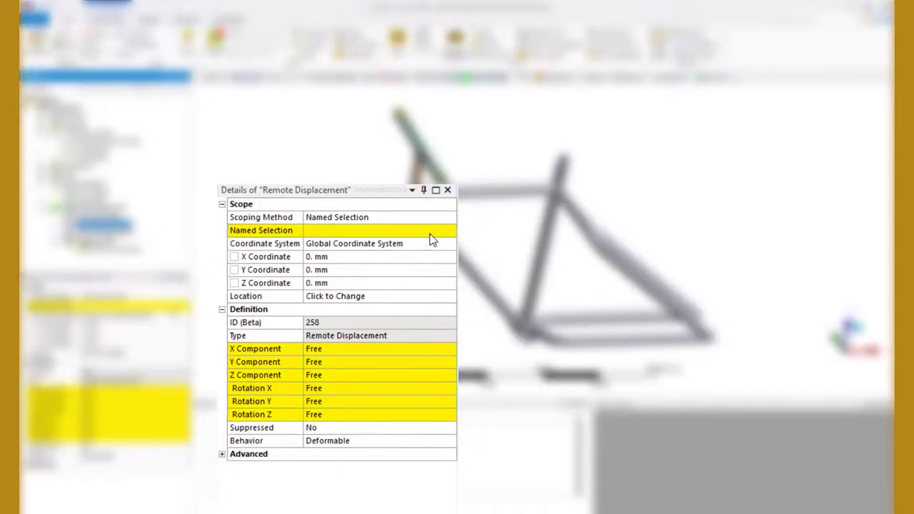
{"action": "left_click", "coordinate": [447, 230]}
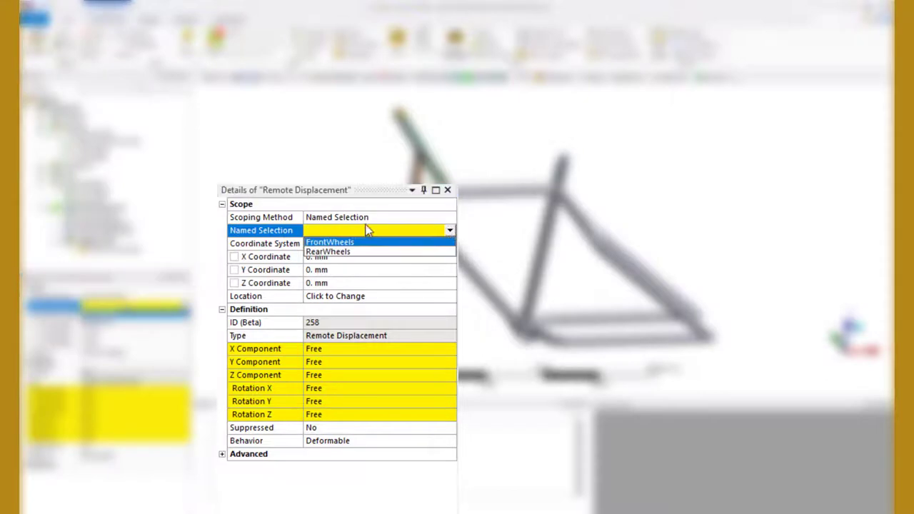
{"action": "left_click", "coordinate": [330, 241]}
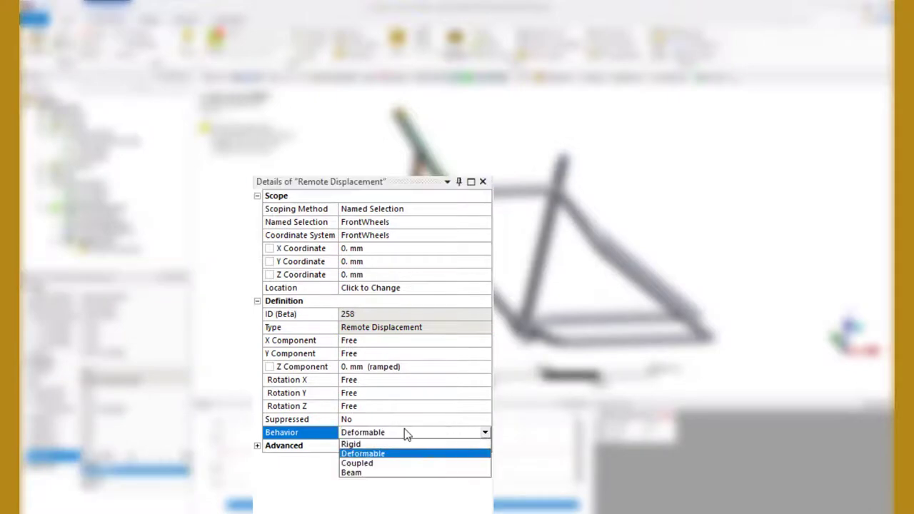
{"action": "left_click", "coordinate": [352, 444]}
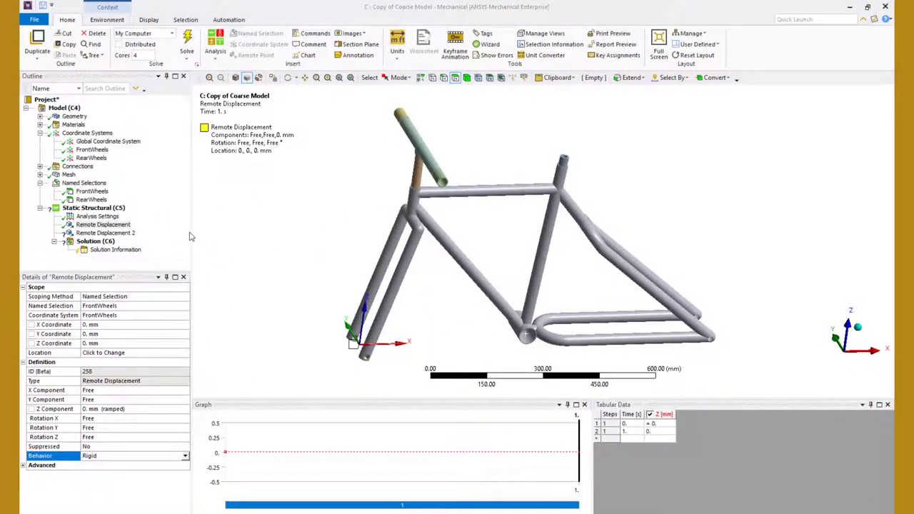
Step: Set the second remote displacement to the RearWheels coordinate system with zero X location
{"action": "left_click", "coordinate": [105, 232]}
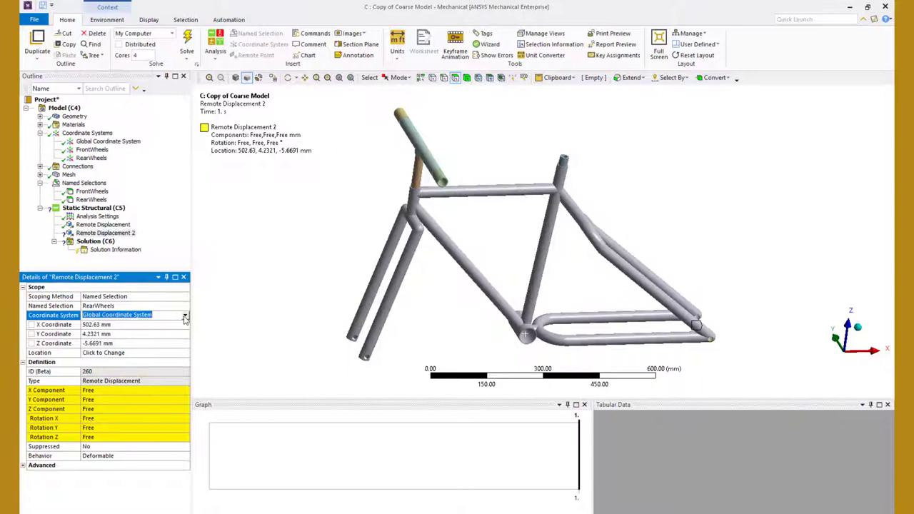
{"action": "left_click", "coordinate": [133, 315]}
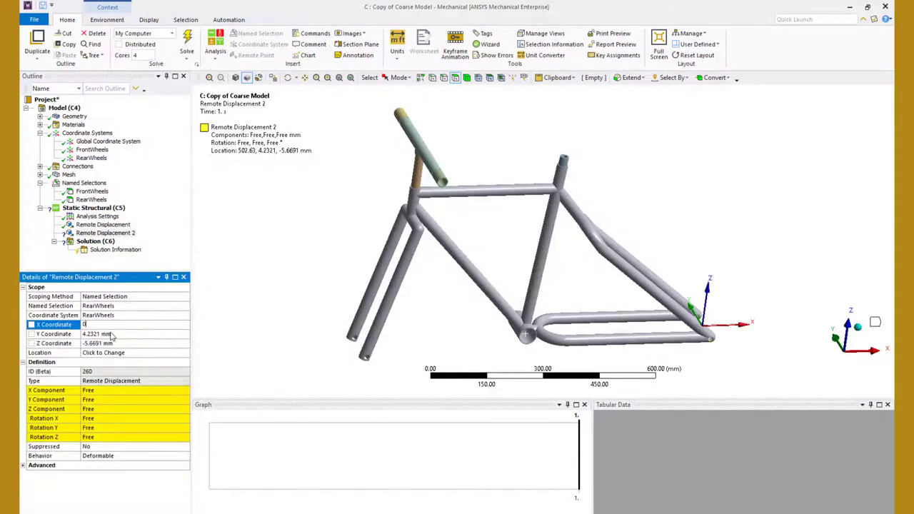
{"action": "left_click", "coordinate": [114, 343]}
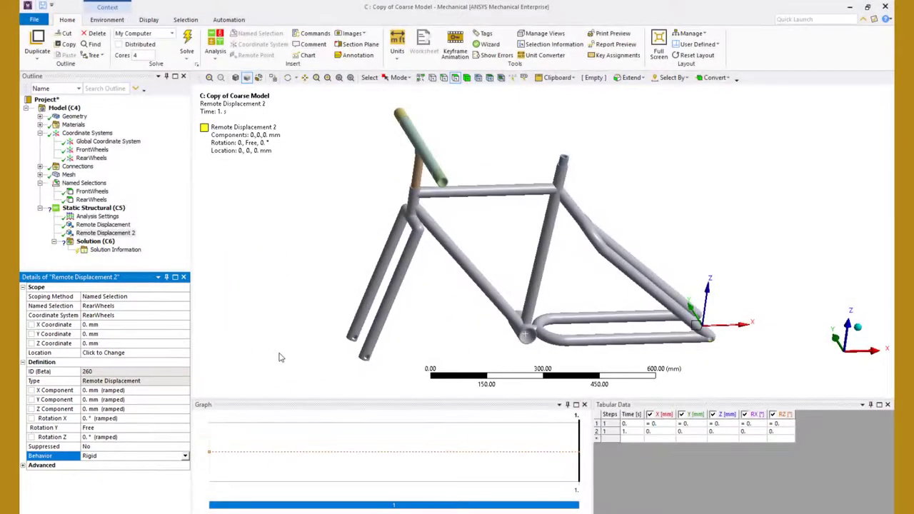
{"action": "left_click", "coordinate": [98, 215]}
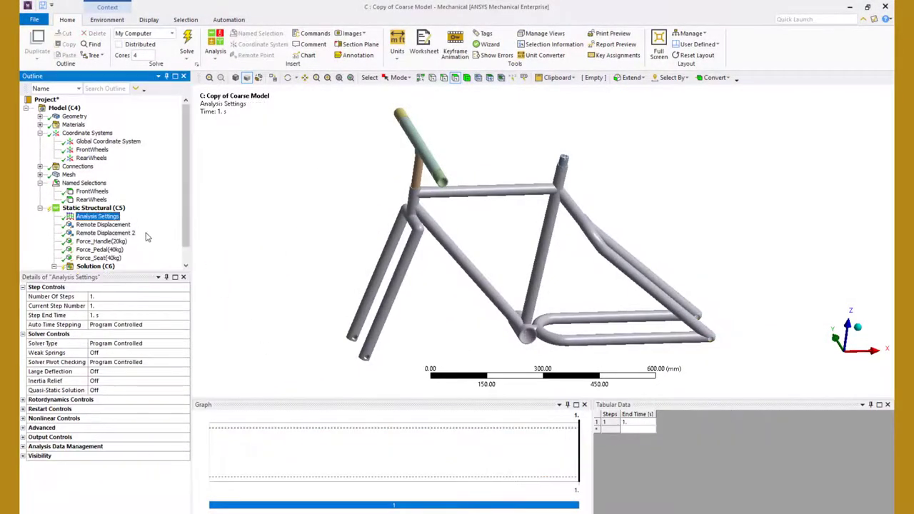
Step: Review the 20 kg handle, 40 kg pedal and 40 kg seat forces
{"action": "left_click", "coordinate": [100, 241]}
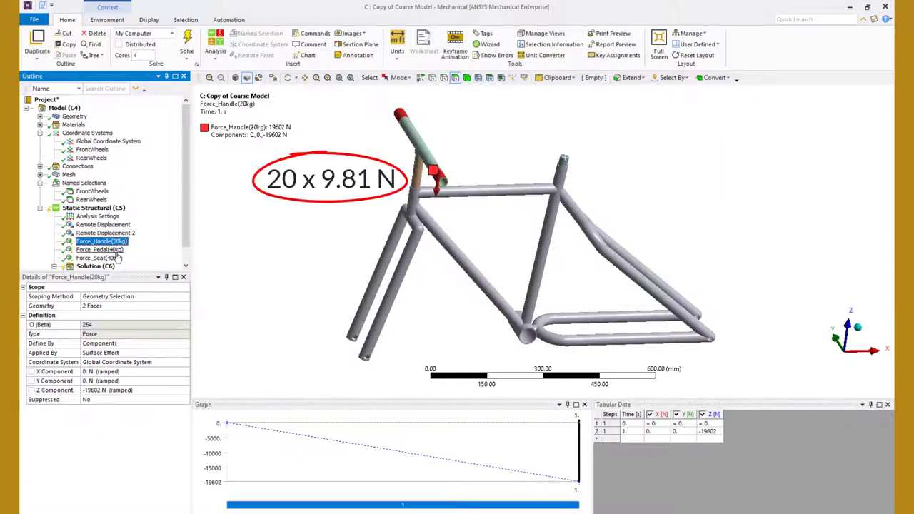
{"action": "left_click", "coordinate": [100, 250]}
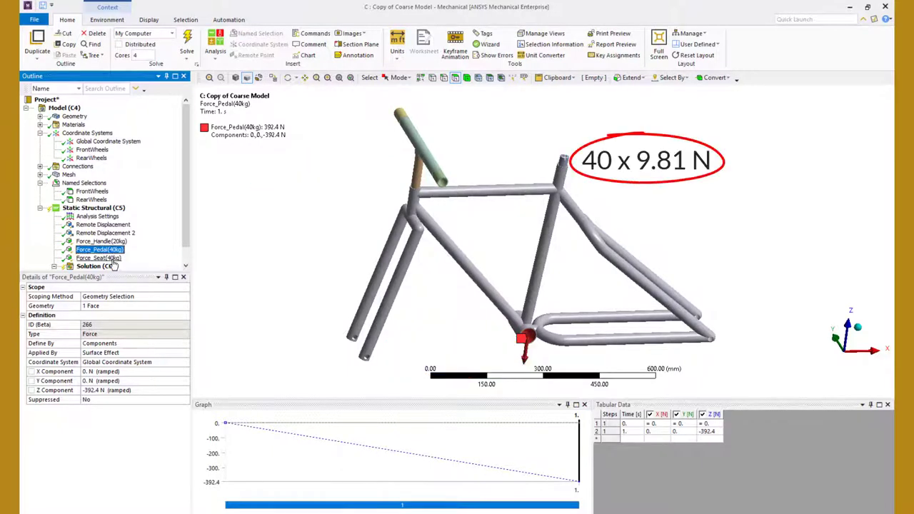
{"action": "left_click", "coordinate": [100, 259]}
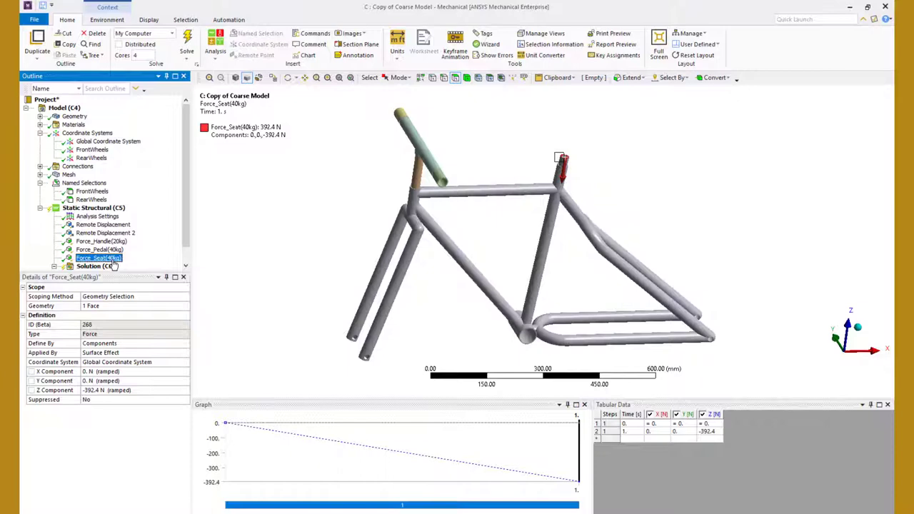
Step: Solve the copied model and select the Coarse Model's solution
{"action": "left_click", "coordinate": [95, 266]}
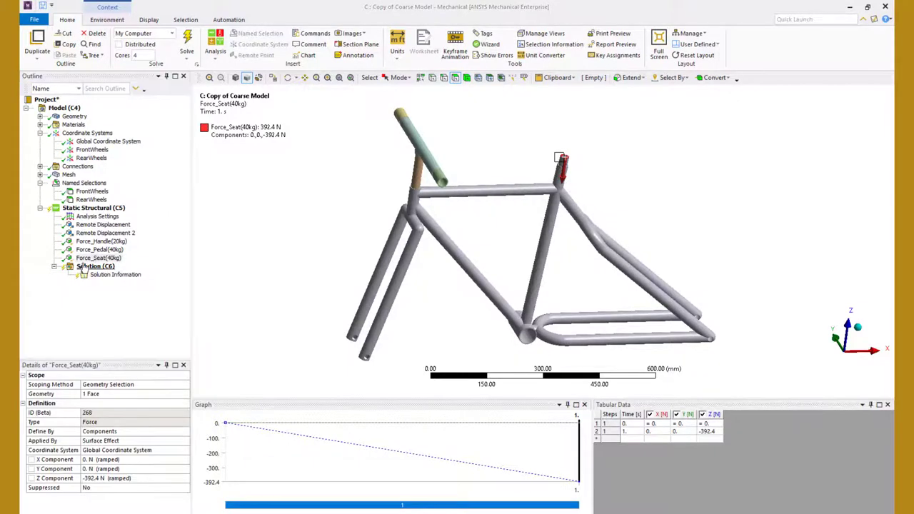
{"action": "right_click", "coordinate": [93, 267]}
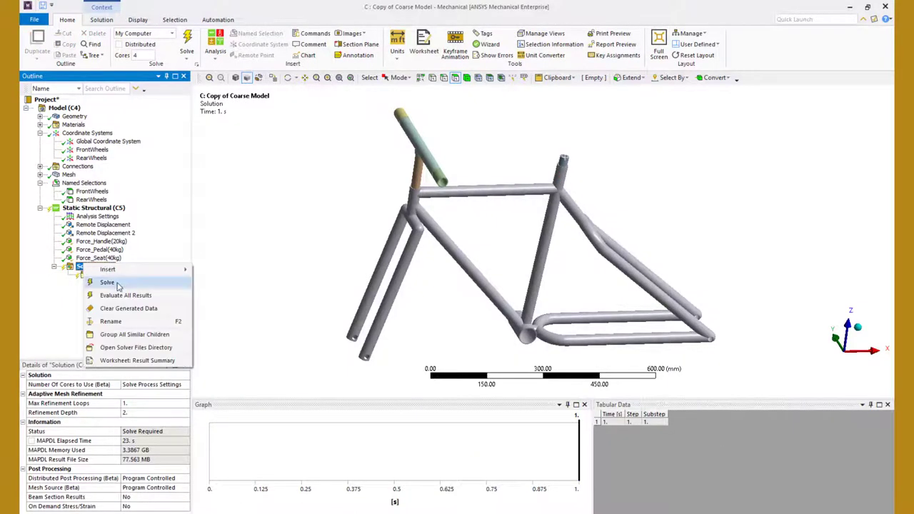
{"action": "left_click", "coordinate": [106, 282]}
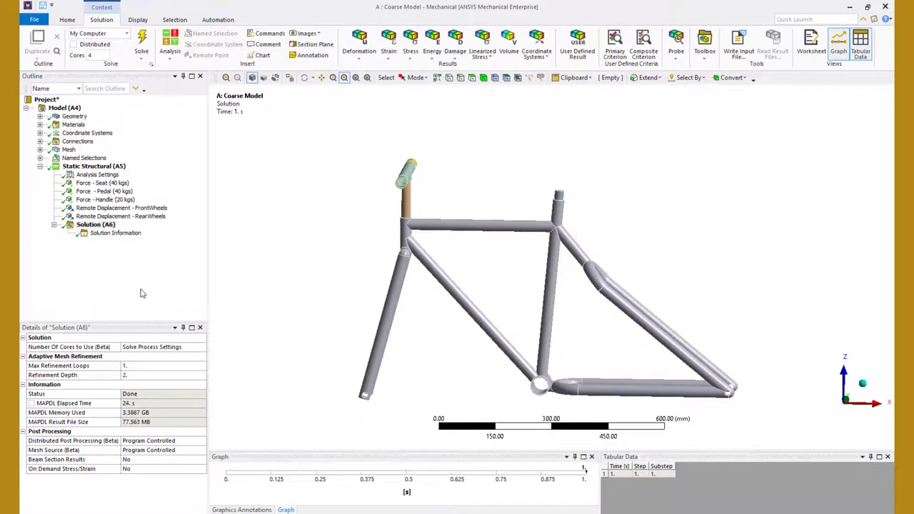
{"action": "left_click", "coordinate": [95, 224]}
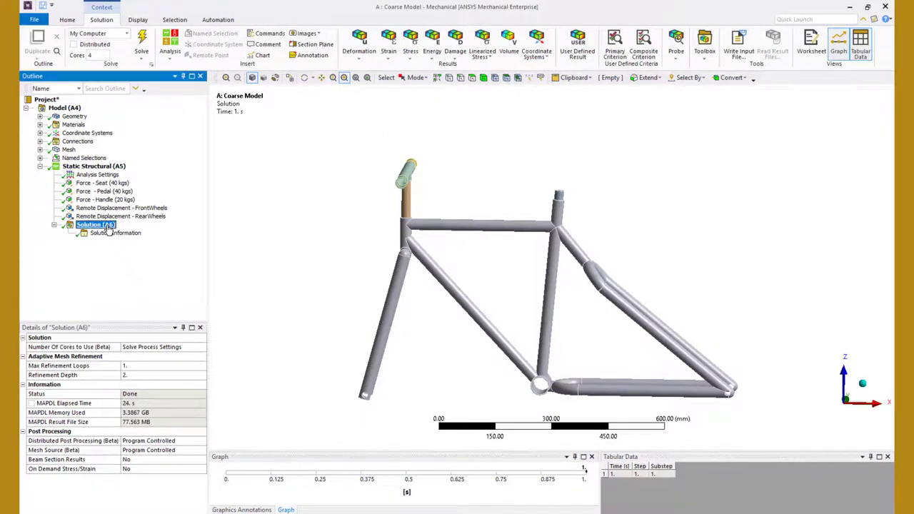
{"action": "right_click", "coordinate": [96, 224]}
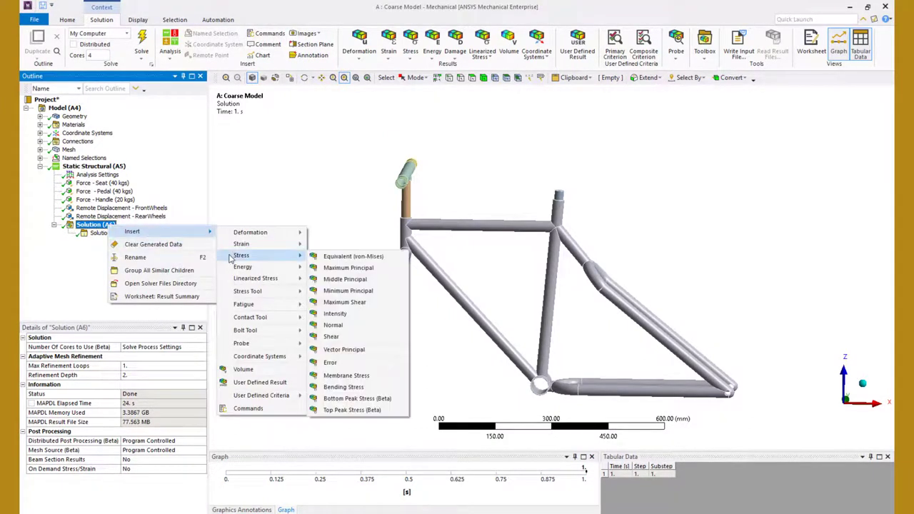
Step: Insert an equivalent von-Mises stress result, peaking at 71.452 MPa at the joint
{"action": "left_click", "coordinate": [352, 255]}
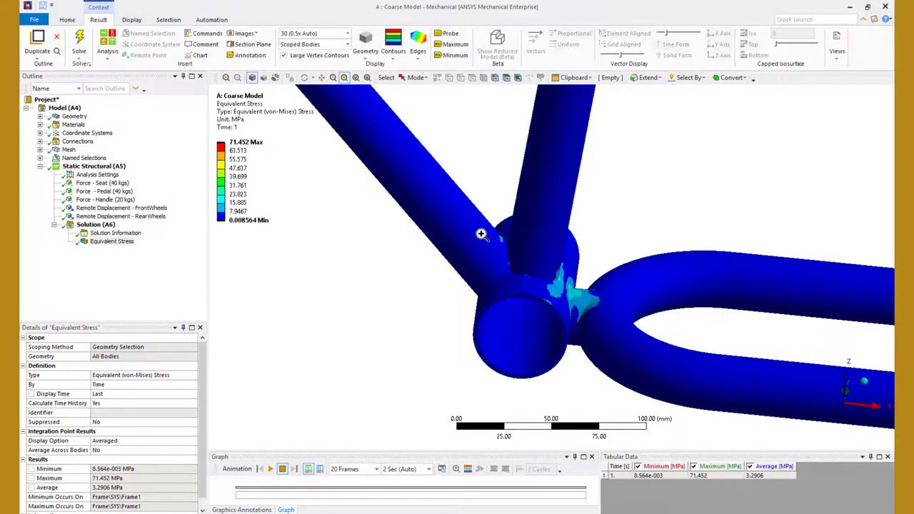
{"action": "right_click", "coordinate": [238, 203]}
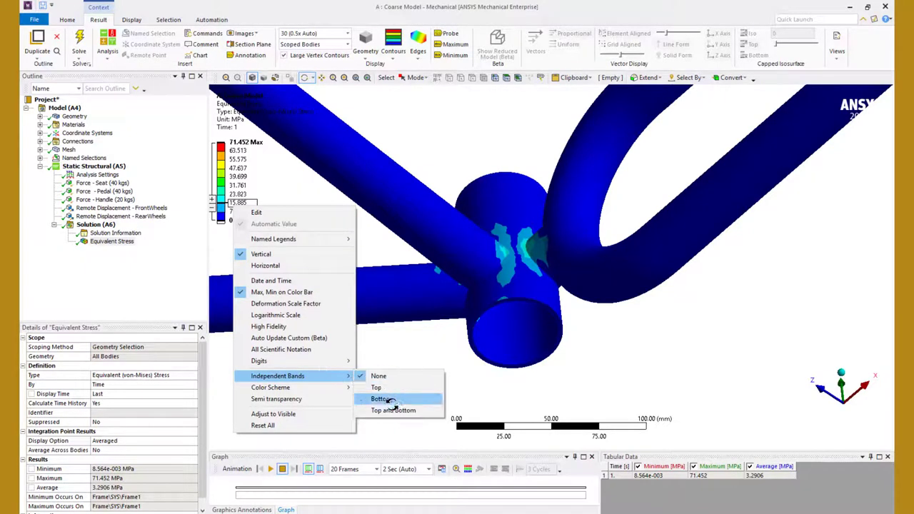
Step: Give the stress legend an independent bottom band and orbit toward the hotspot
{"action": "left_click", "coordinate": [379, 399]}
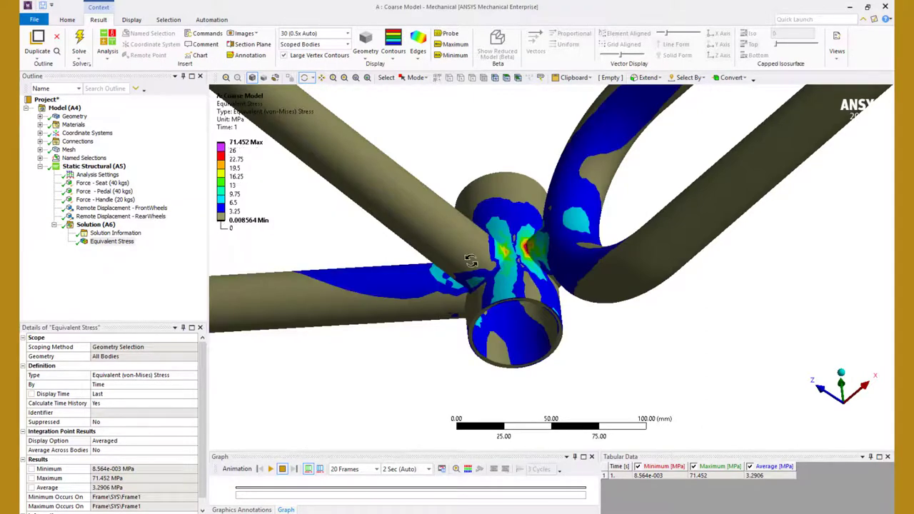
{"action": "left_click_drag", "start_coordinate": [471, 261], "coordinate": [558, 268]}
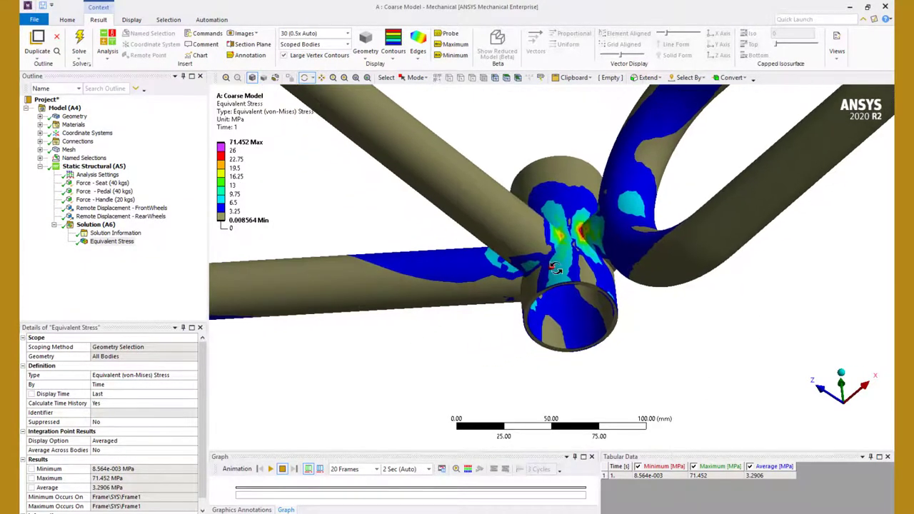
{"action": "left_click_drag", "start_coordinate": [557, 268], "coordinate": [626, 253]}
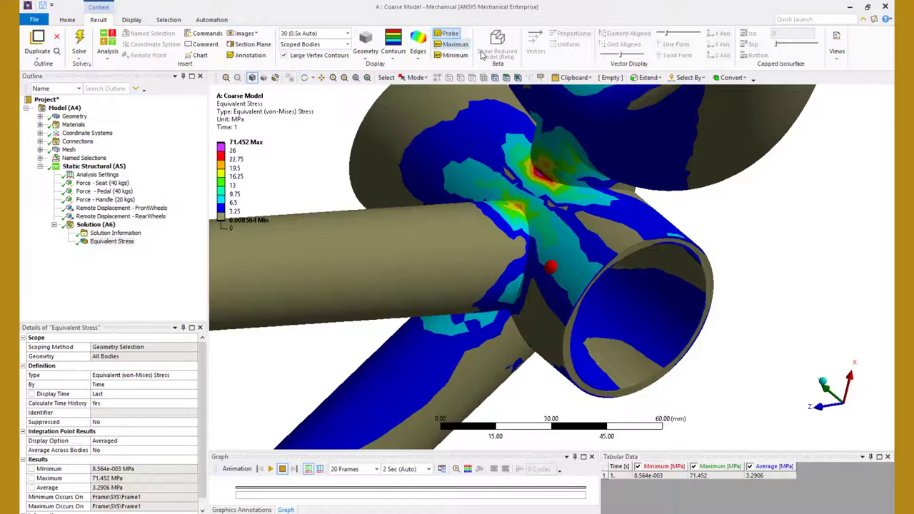
Step: Probe stresses near the joint hotspot: 25.181, 24.534 and 20.376 MPa
{"action": "left_click", "coordinate": [547, 178]}
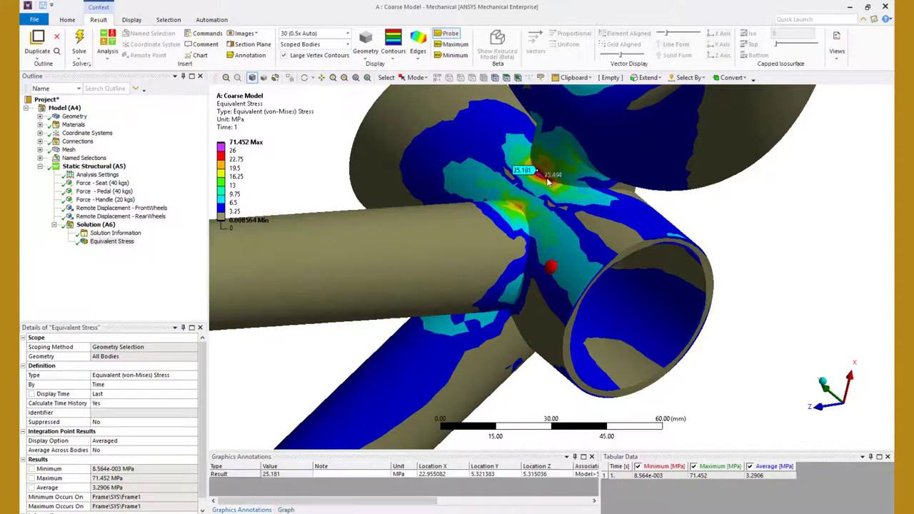
{"action": "left_click", "coordinate": [541, 211]}
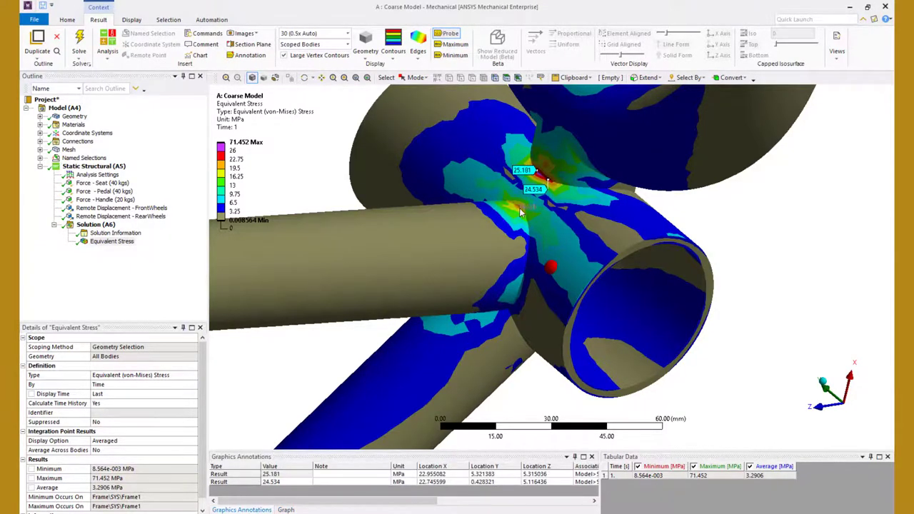
{"action": "left_click", "coordinate": [87, 224]}
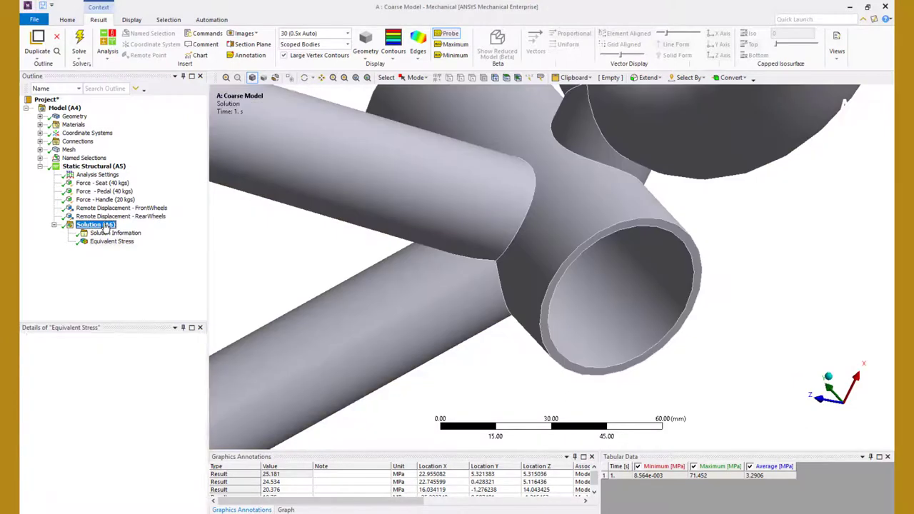
Step: Insert a total deformation result, reaching 1.0461 mm at the fork tip
{"action": "right_click", "coordinate": [89, 225]}
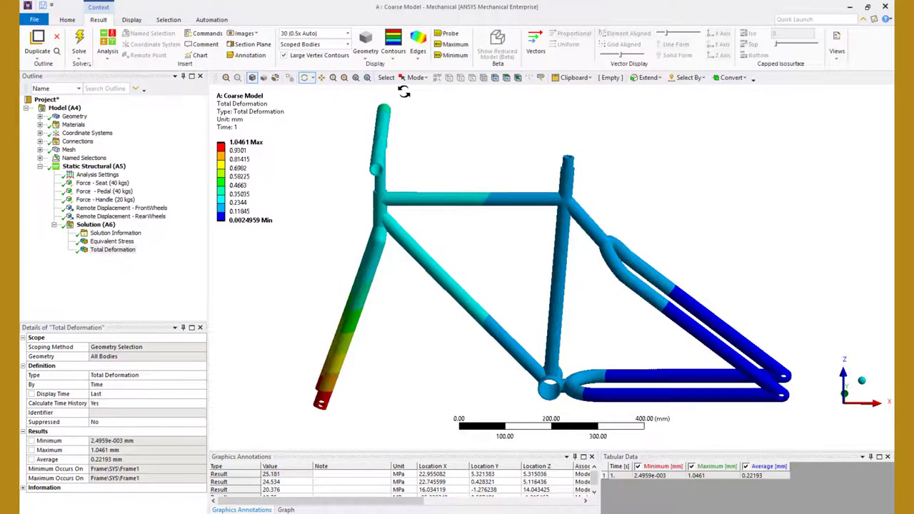
{"action": "left_click", "coordinate": [114, 259]}
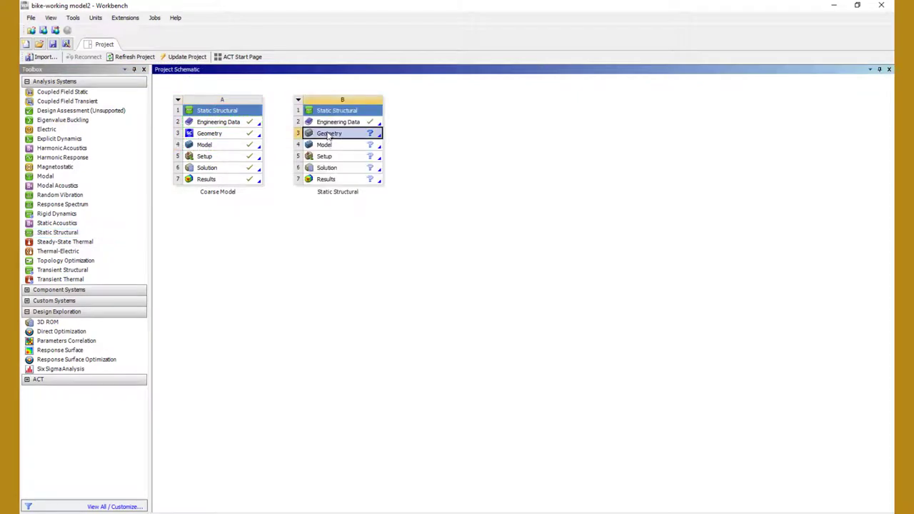
Step: Import SYS-4.scdoc as the second system's geometry for the Submodel
{"action": "right_click", "coordinate": [329, 133]}
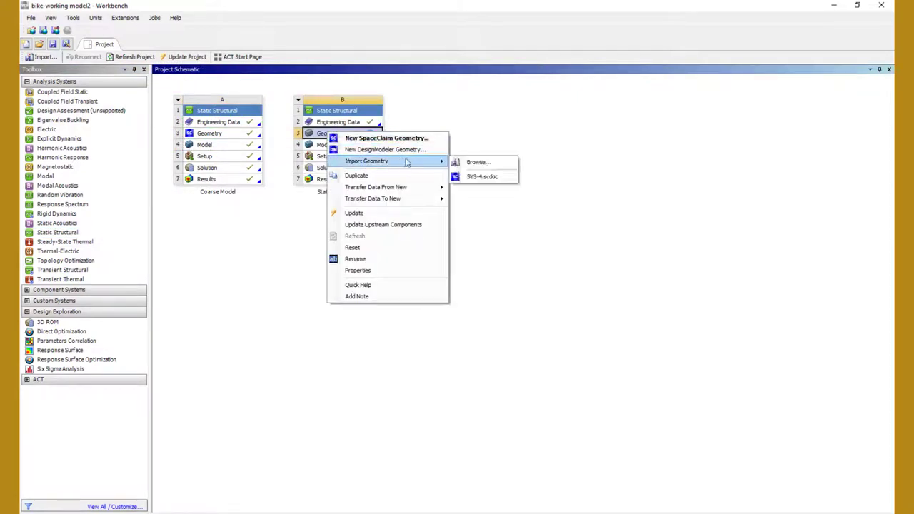
{"action": "mouse_move", "coordinate": [483, 176]}
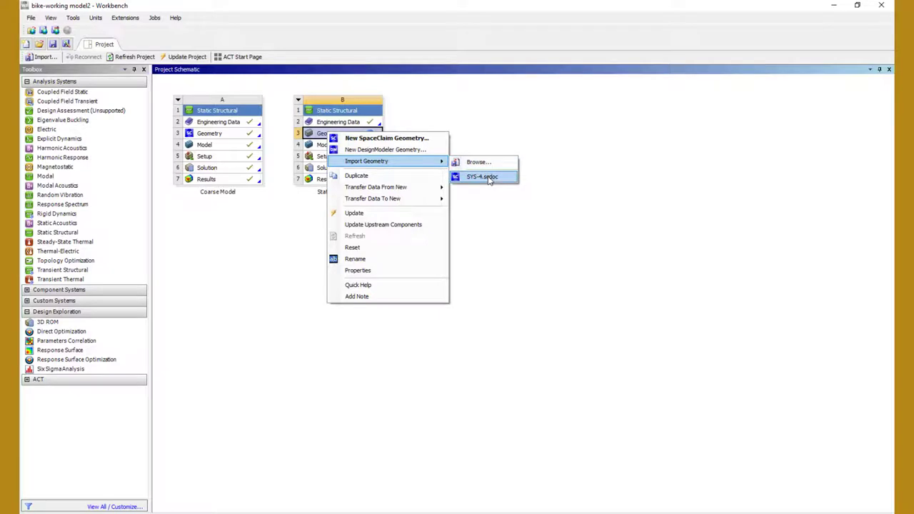
{"action": "left_click", "coordinate": [482, 177]}
{"action": "type", "text": "S"}
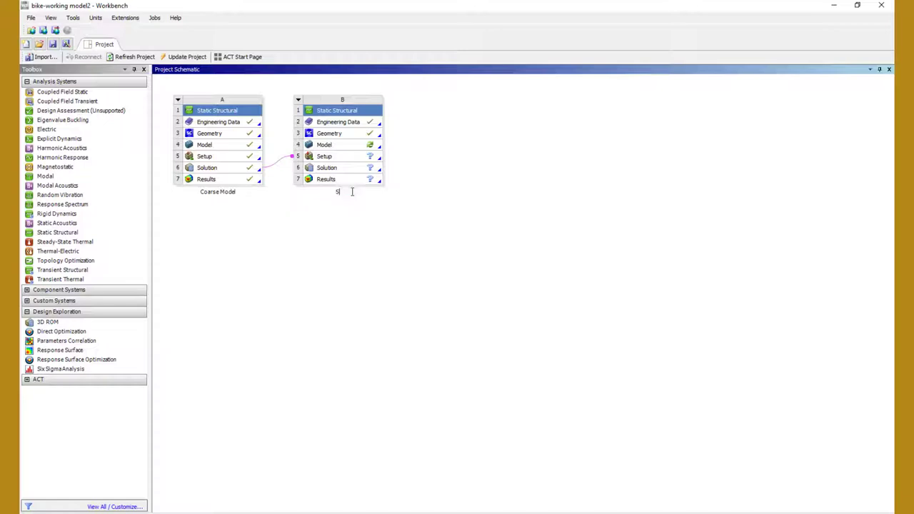
{"action": "type", "text": "u"}
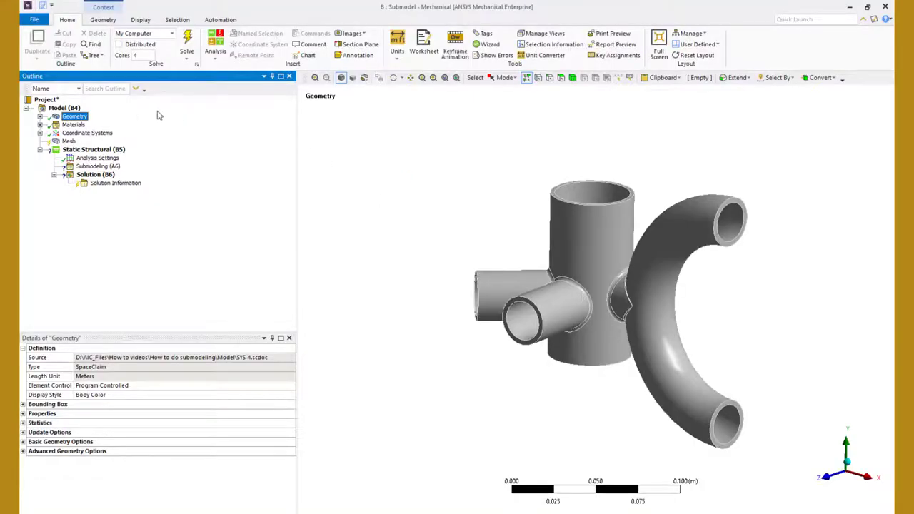
Step: Confirm the joint body is Structural Steel and add a 2.5 mm body sizing
{"action": "left_click", "coordinate": [41, 116]}
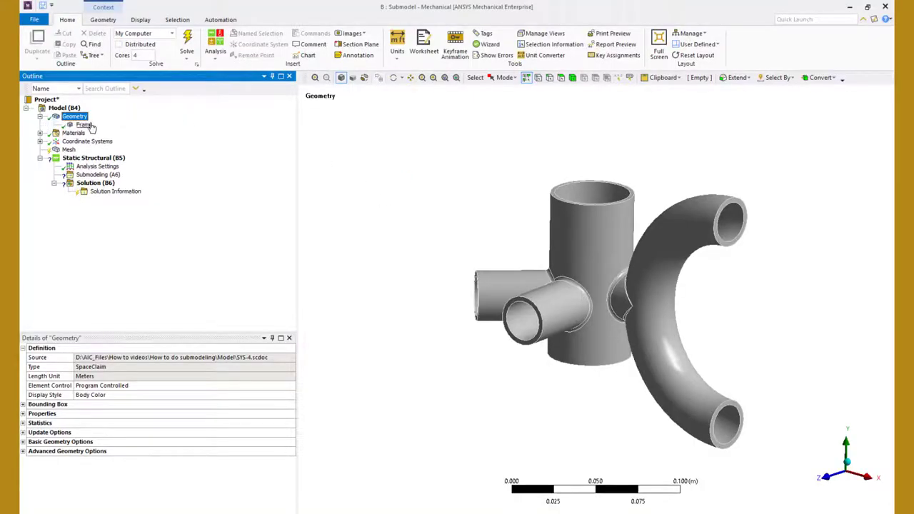
{"action": "left_click", "coordinate": [85, 124]}
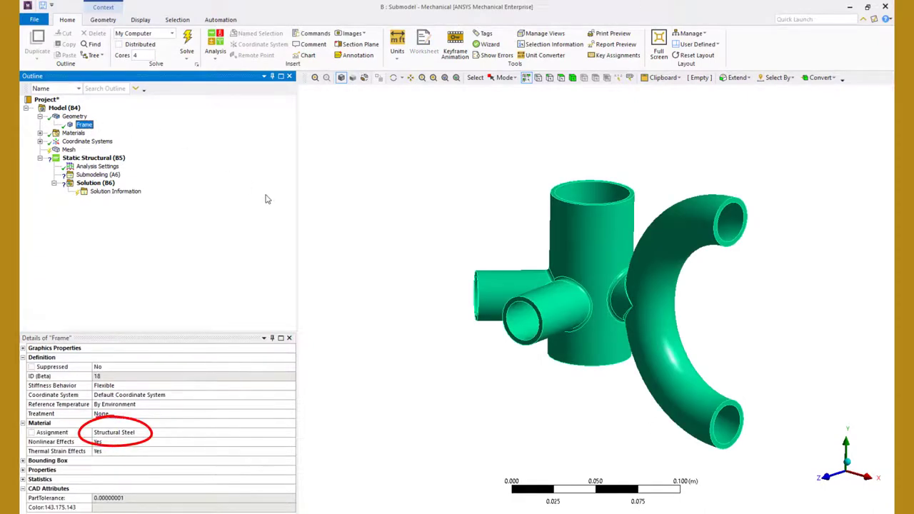
{"action": "right_click", "coordinate": [69, 149]}
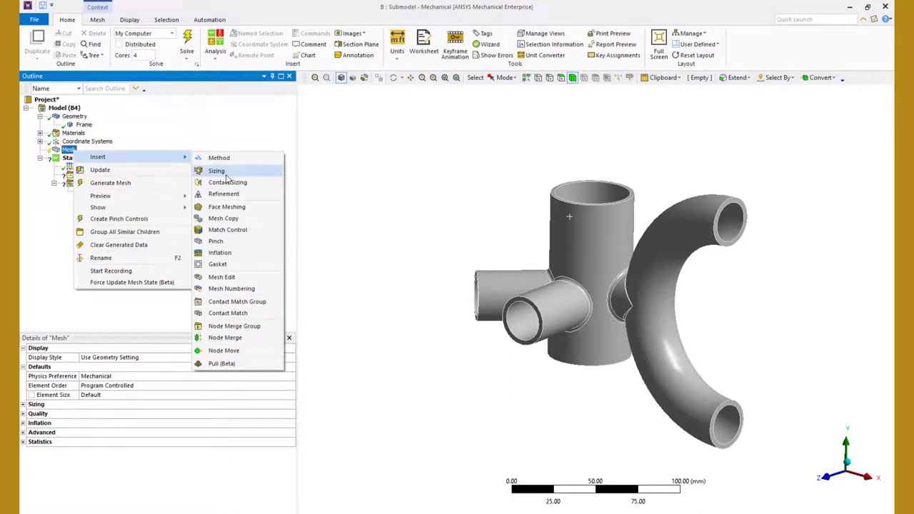
{"action": "left_click", "coordinate": [216, 170]}
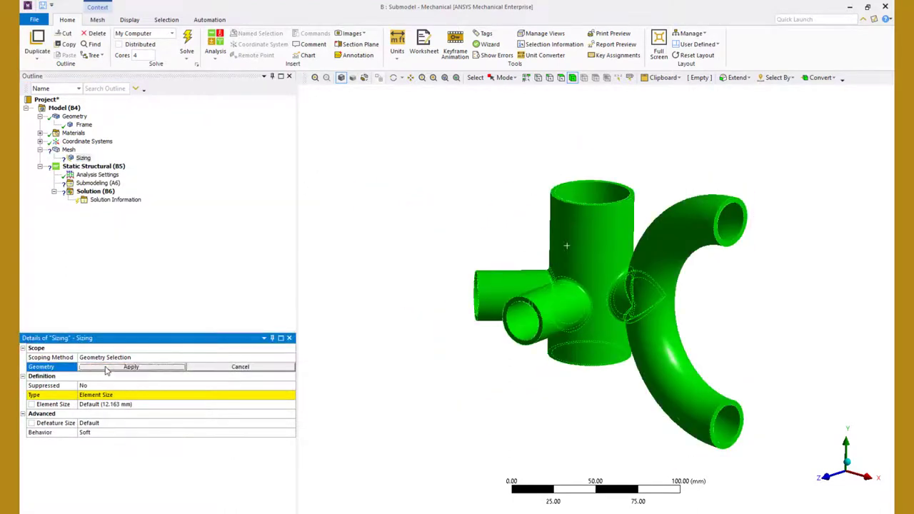
{"action": "left_click", "coordinate": [130, 367]}
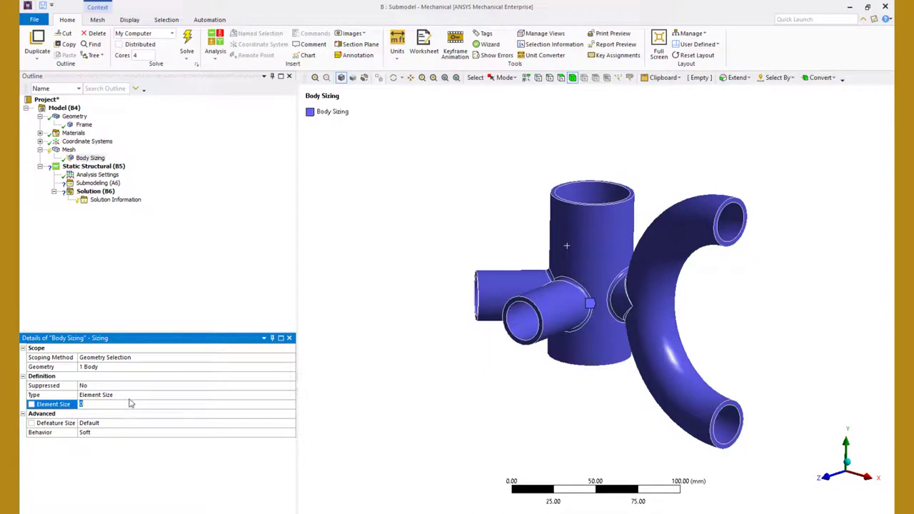
{"action": "type", "text": "2.5 mm"}
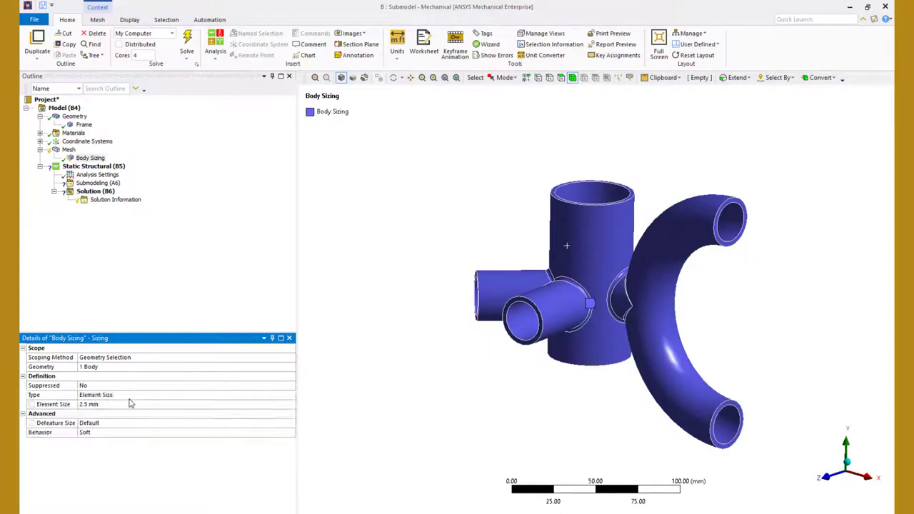
{"action": "mouse_move", "coordinate": [270, 285]}
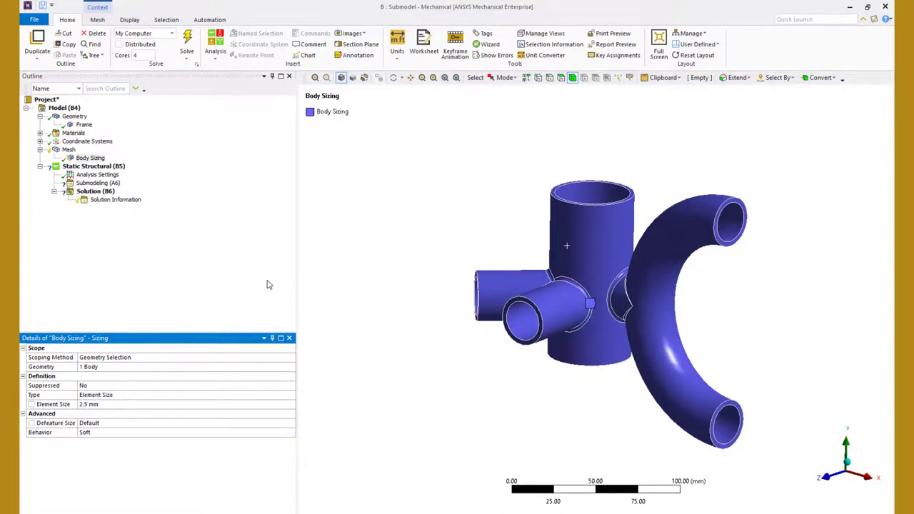
{"action": "left_click", "coordinate": [74, 115]}
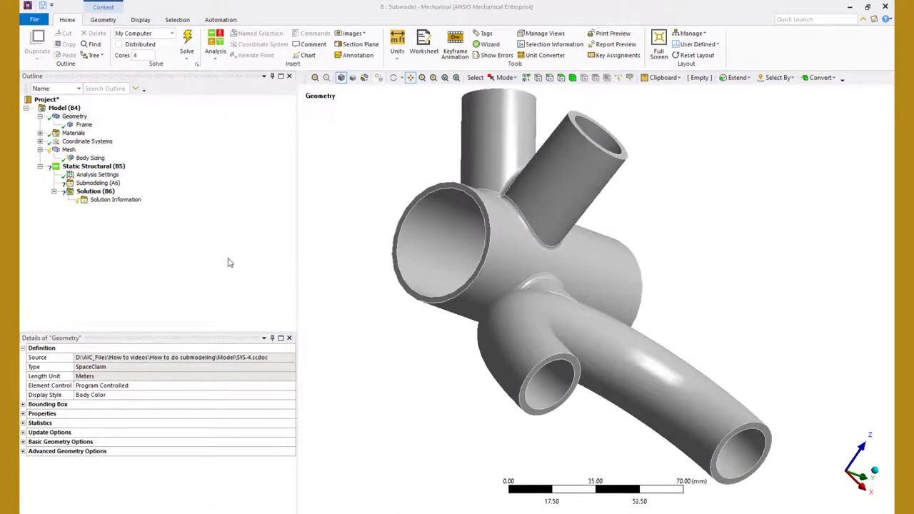
Step: Insert a Force on the large tube's inner face with a Z component of -392.4 N
{"action": "left_click", "coordinate": [92, 166]}
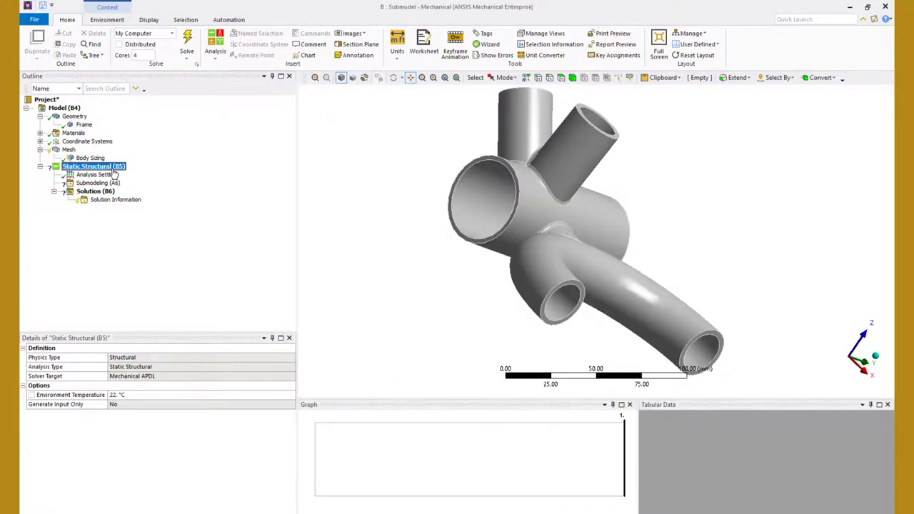
{"action": "right_click", "coordinate": [93, 166]}
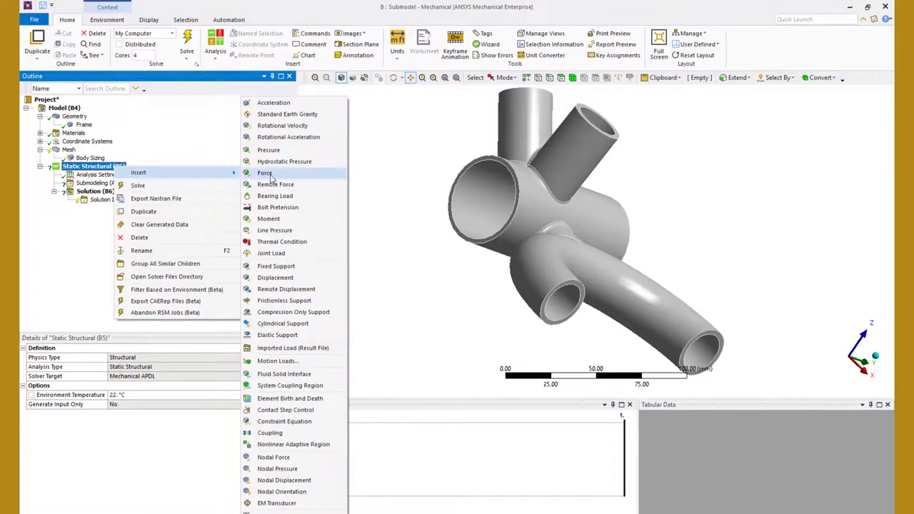
{"action": "left_click", "coordinate": [265, 173]}
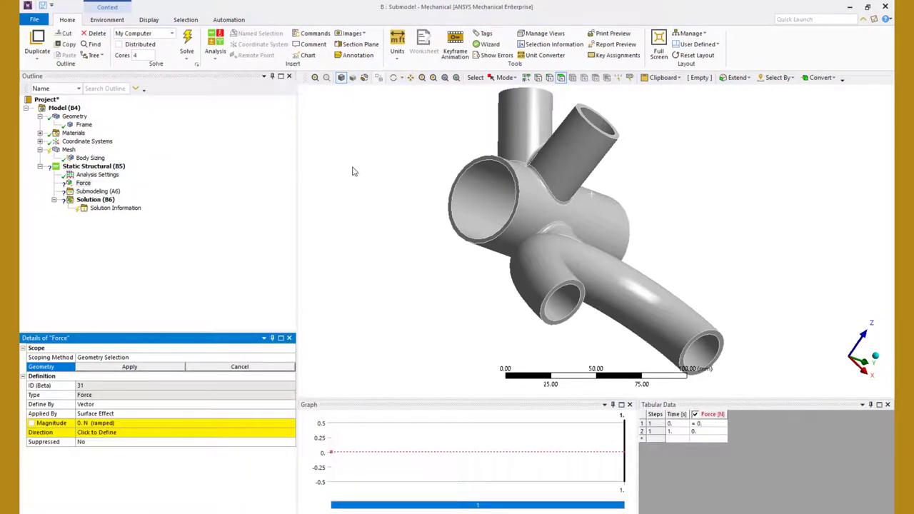
{"action": "left_click", "coordinate": [481, 205]}
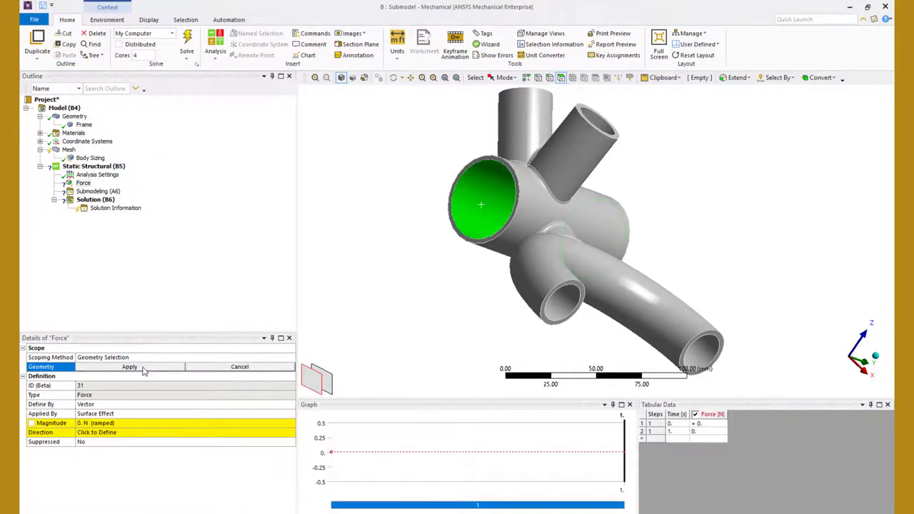
{"action": "left_click", "coordinate": [130, 368]}
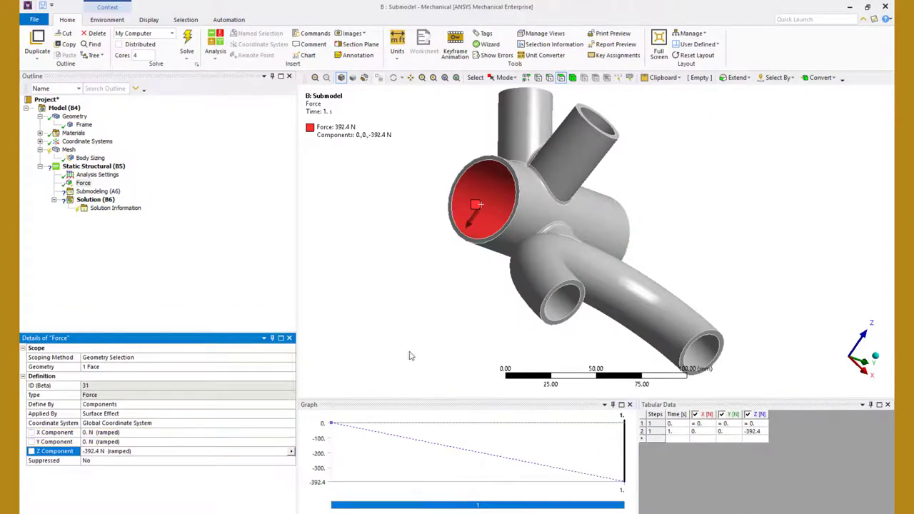
{"action": "mouse_move", "coordinate": [420, 340]}
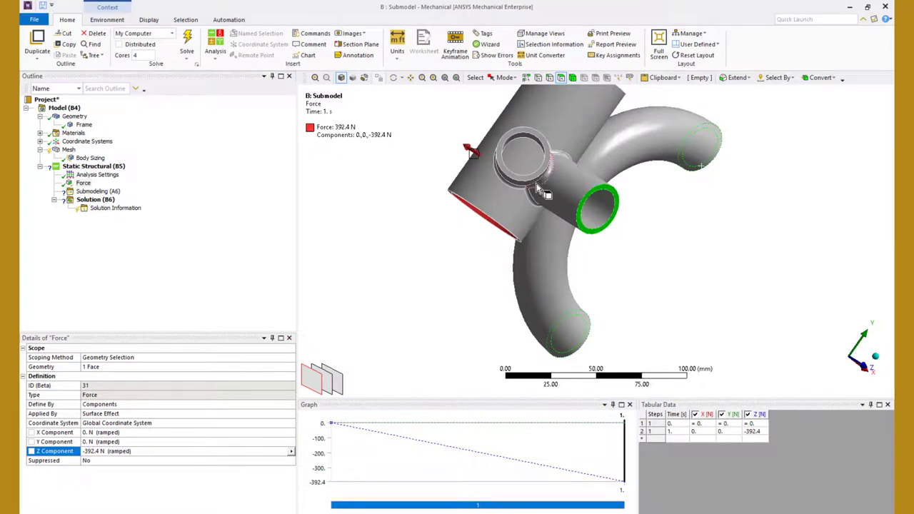
Step: Group the selected cut pipe end faces into a named selection called 'CutBoundaries'
{"action": "right_click", "coordinate": [538, 185]}
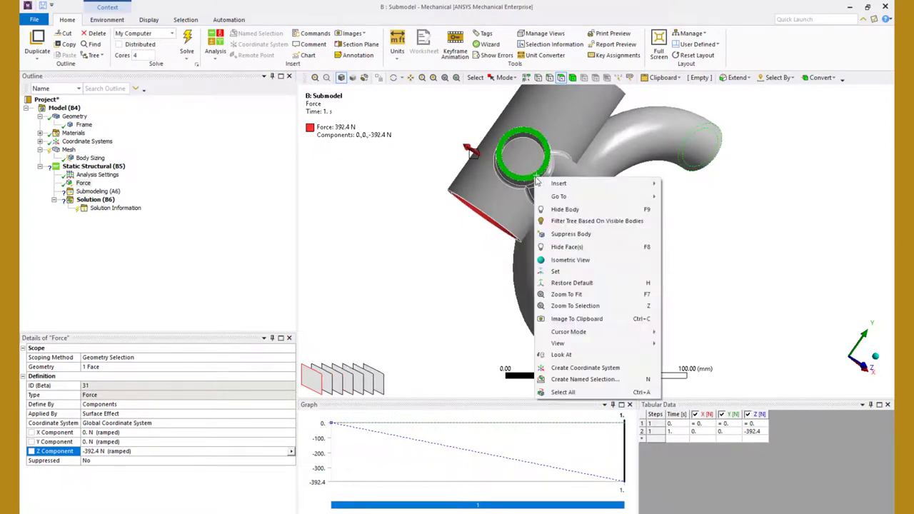
{"action": "mouse_move", "coordinate": [587, 379]}
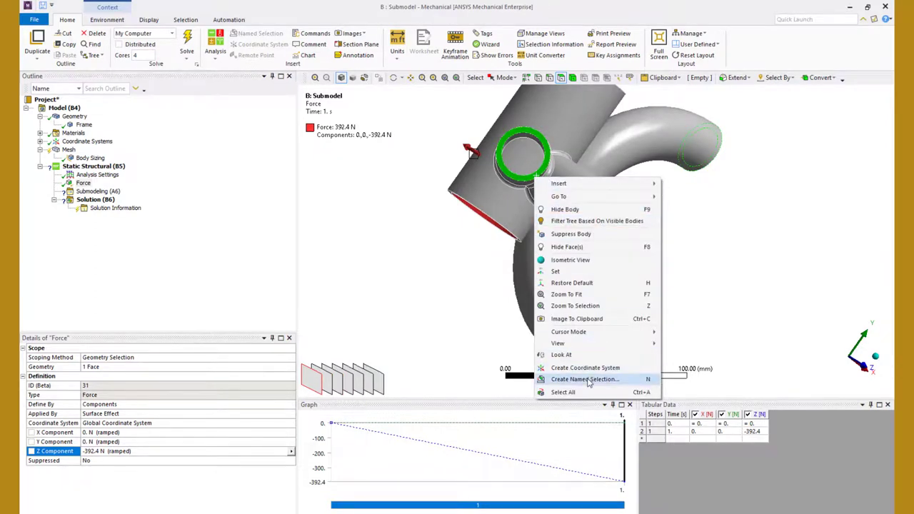
{"action": "left_click", "coordinate": [585, 379]}
{"action": "type", "text": "CutBoundaries"}
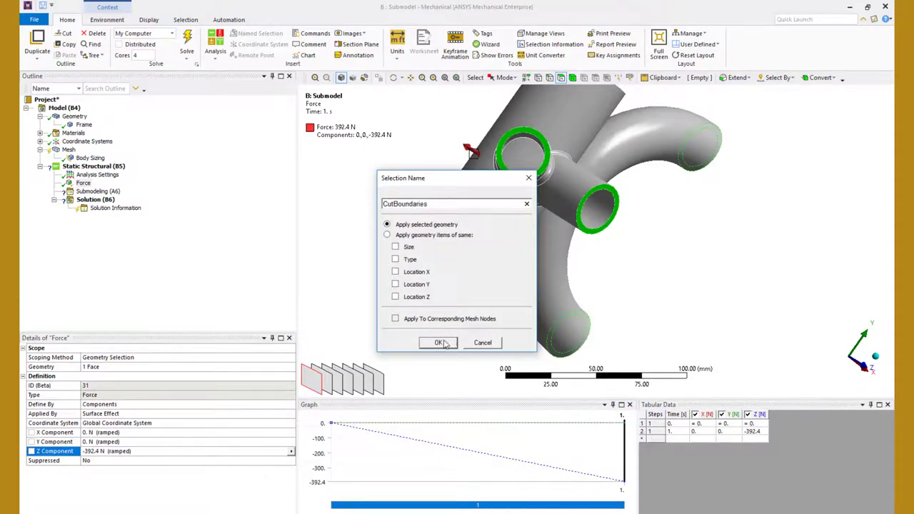
{"action": "left_click", "coordinate": [438, 342]}
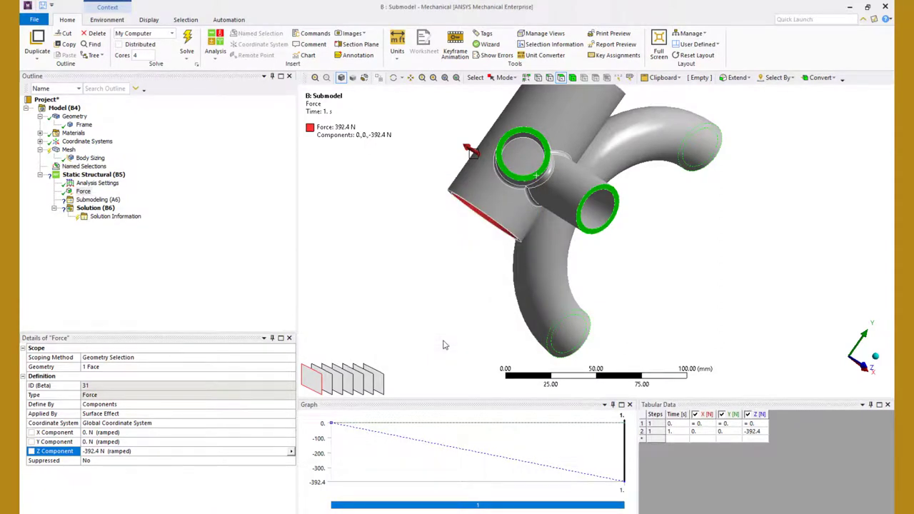
{"action": "left_click", "coordinate": [97, 200]}
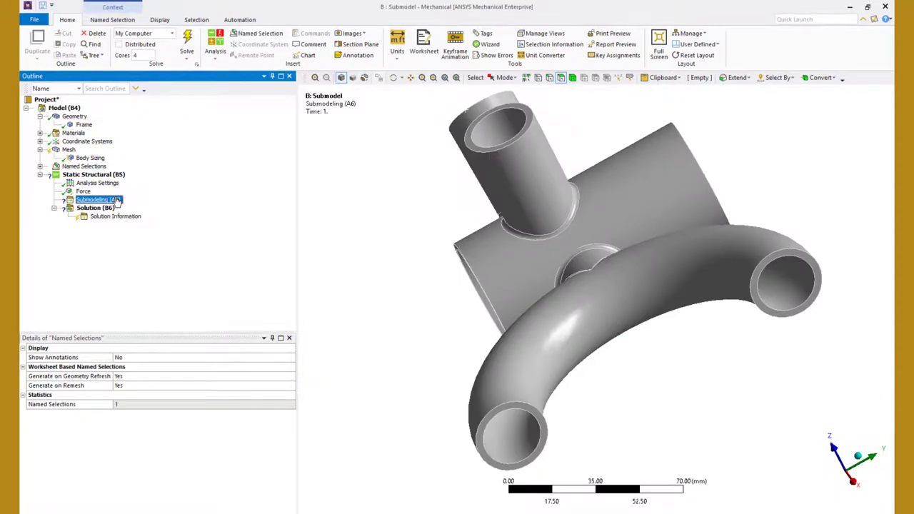
Step: Add a Cut Boundary Constraint on CutBoundaries and import coarse-model displacements (0.107642–0.185082 mm)
{"action": "right_click", "coordinate": [97, 199]}
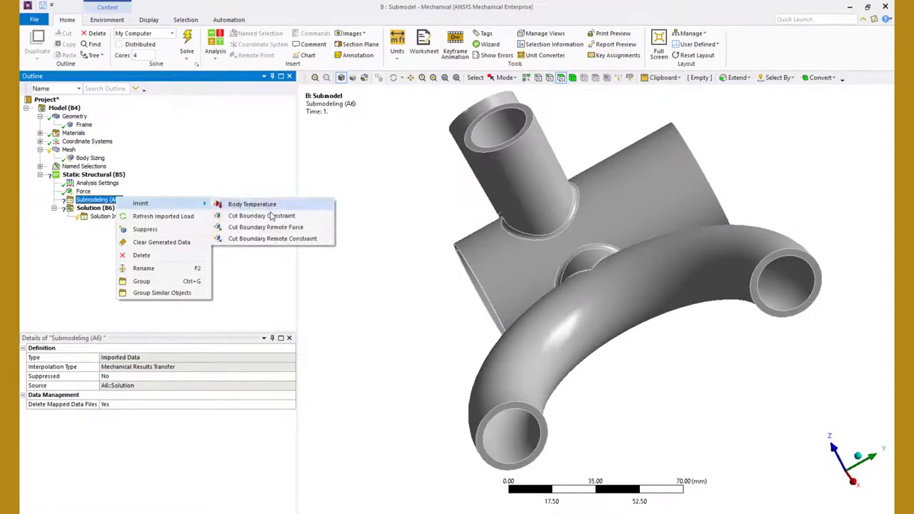
{"action": "left_click", "coordinate": [262, 216]}
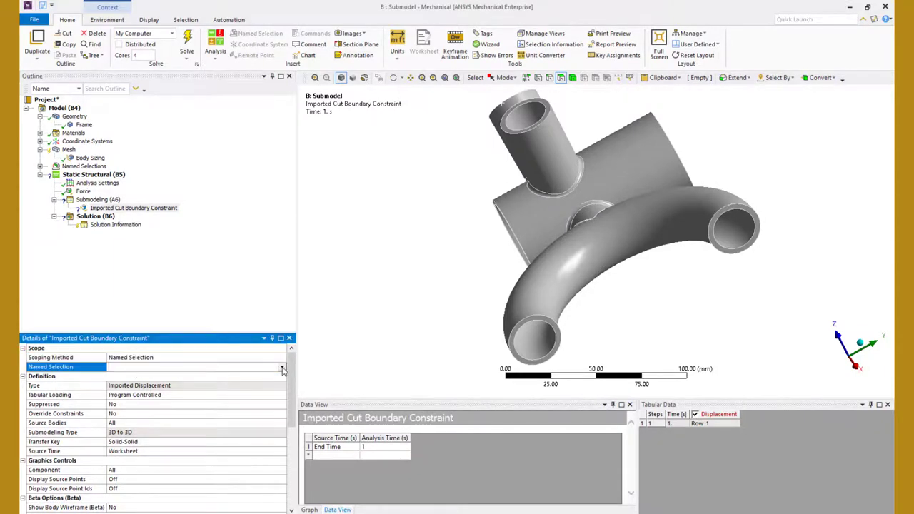
{"action": "right_click", "coordinate": [133, 208]}
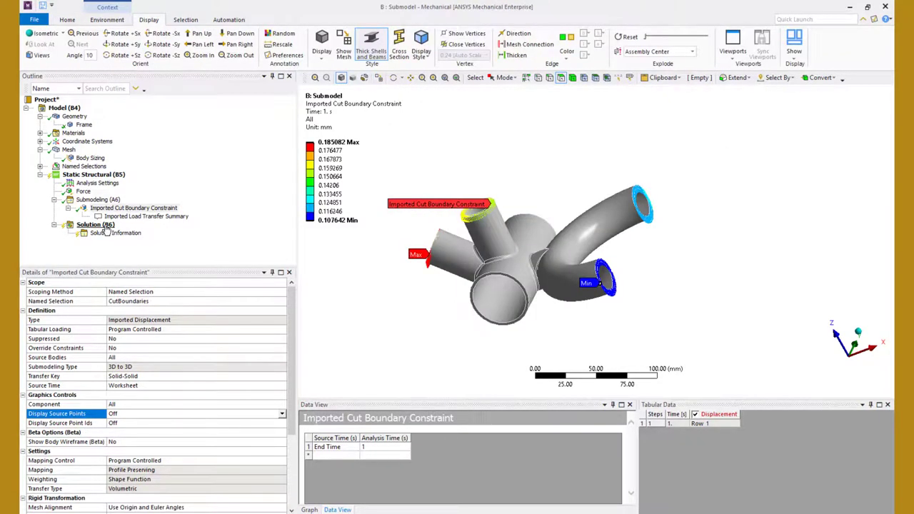
Step: Solve the submodel and evaluate Total Deformation: 0.10764–0.18508 mm, averaging 0.14625 mm
{"action": "right_click", "coordinate": [90, 224]}
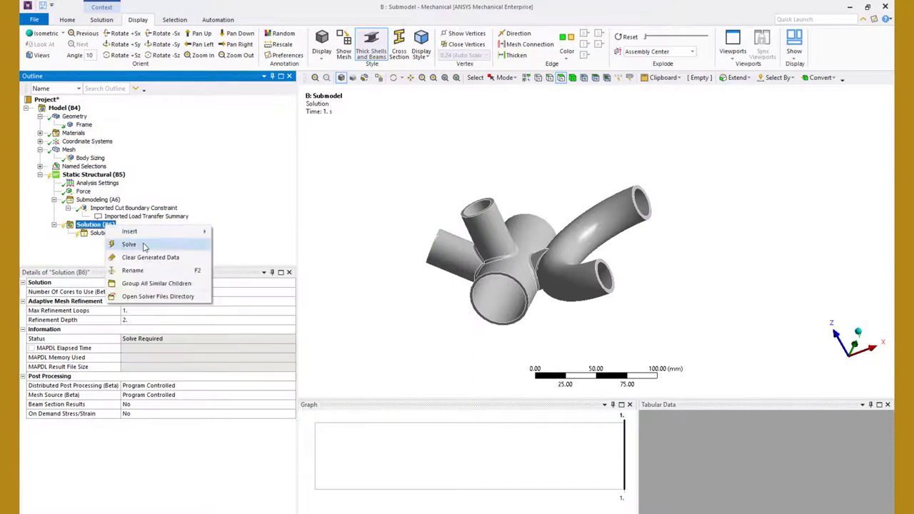
{"action": "left_click", "coordinate": [130, 231]}
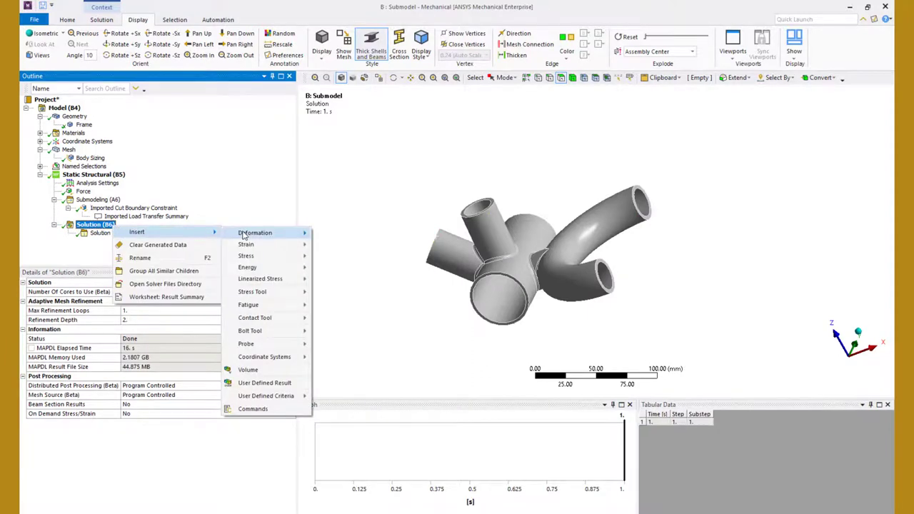
{"action": "left_click", "coordinate": [255, 233]}
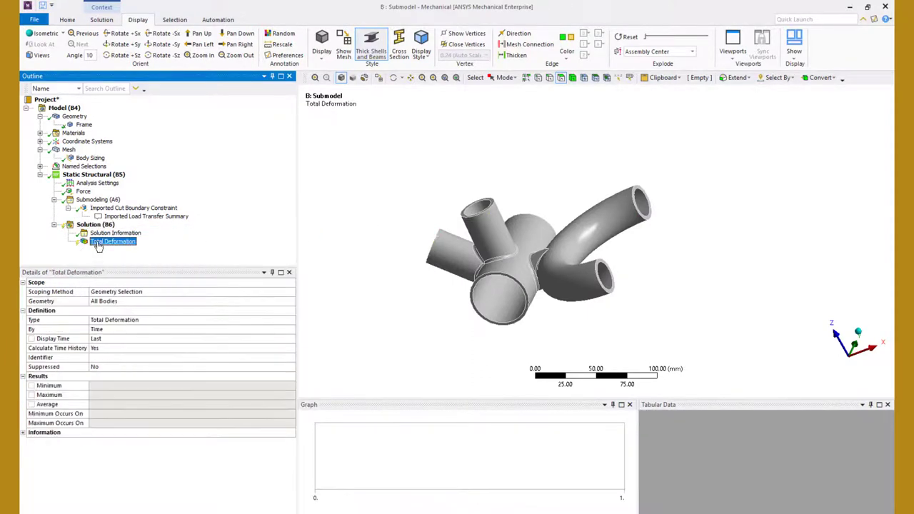
{"action": "right_click", "coordinate": [112, 240]}
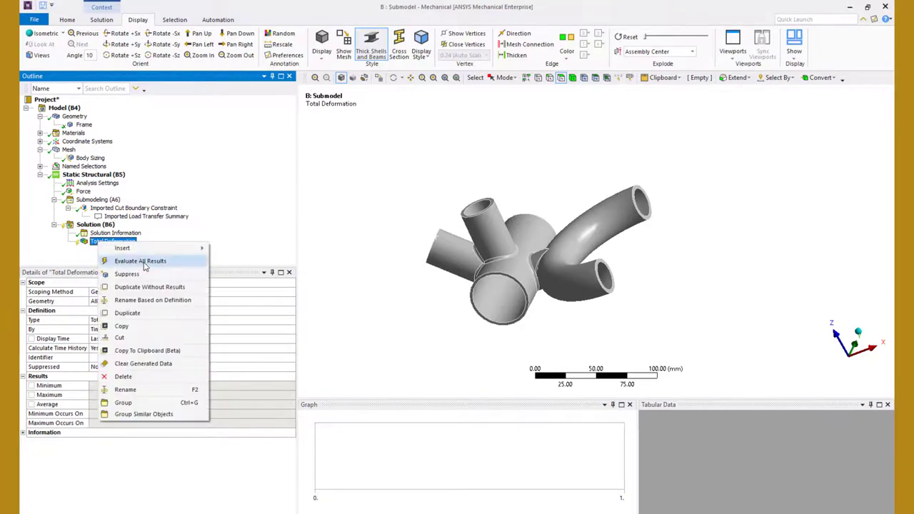
{"action": "left_click", "coordinate": [140, 261]}
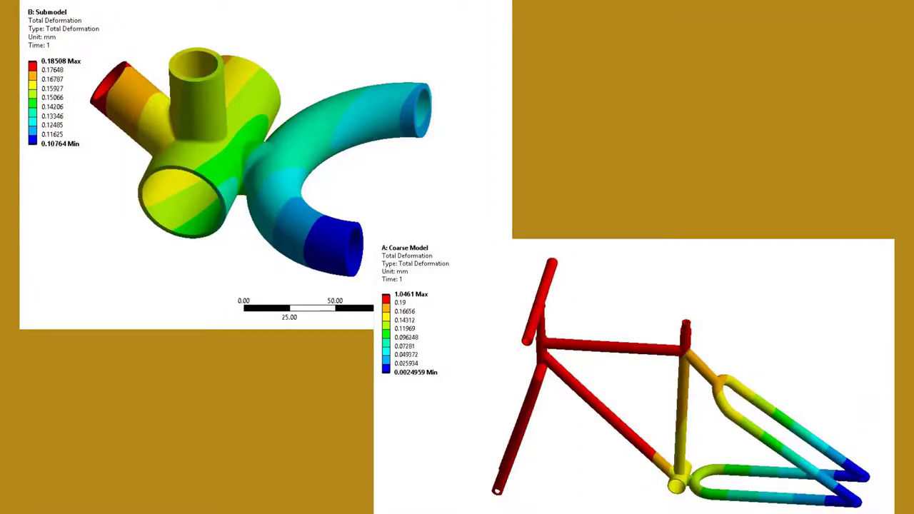
{"action": "left_click", "coordinate": [95, 225]}
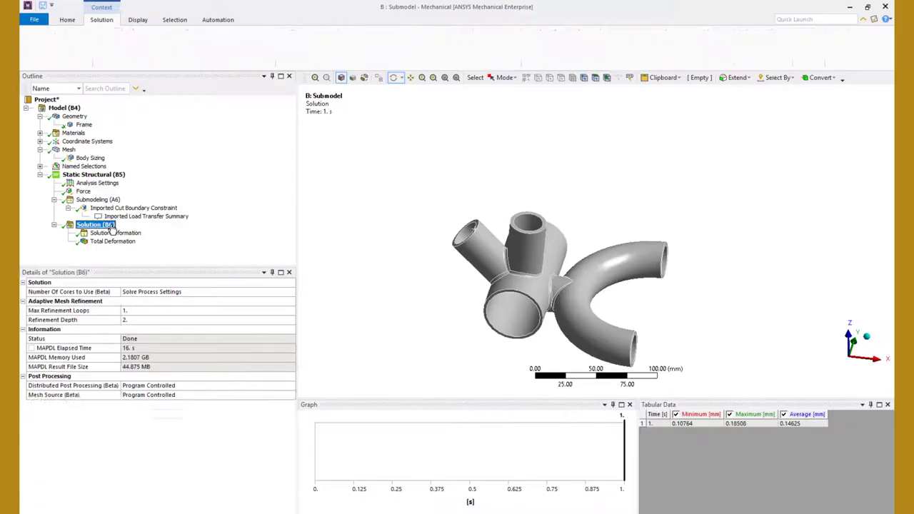
Step: Evaluate equivalent von-Mises stress (max 43.716 MPa) and set top-and-bottom independent legend bands
{"action": "right_click", "coordinate": [95, 225]}
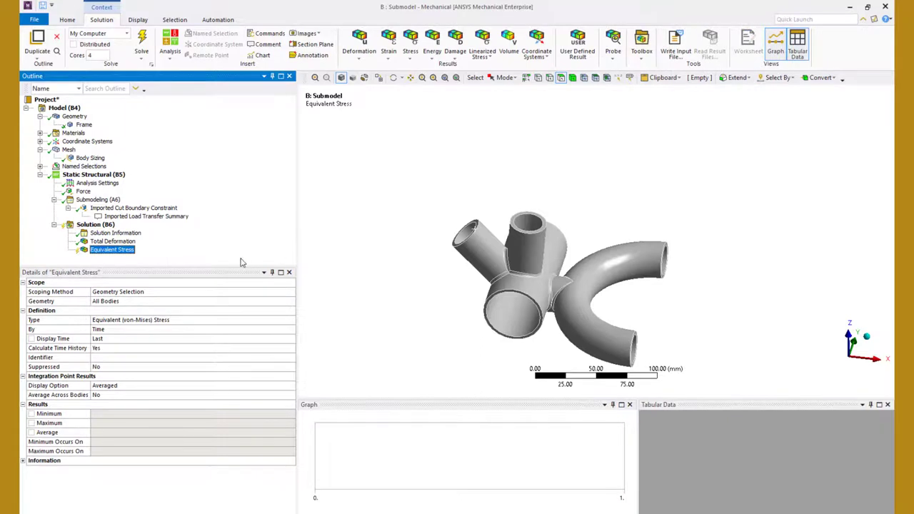
{"action": "right_click", "coordinate": [112, 250]}
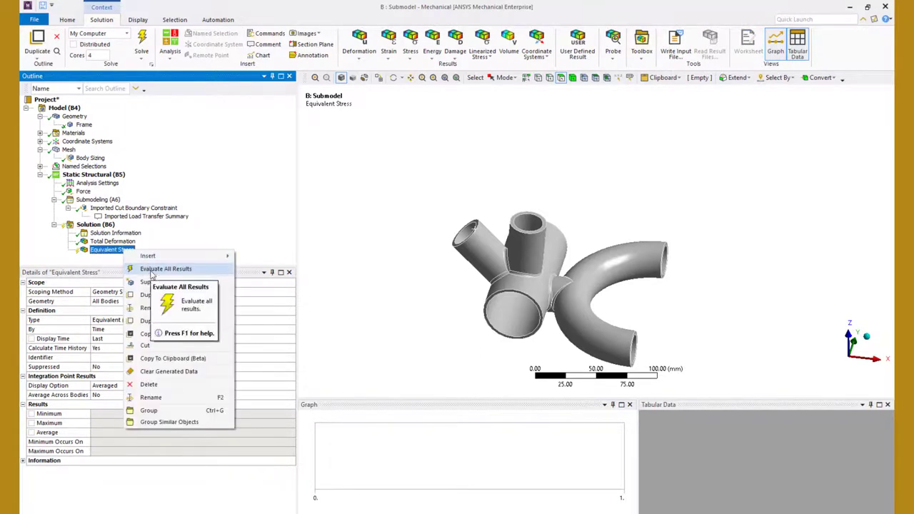
{"action": "left_click", "coordinate": [166, 269]}
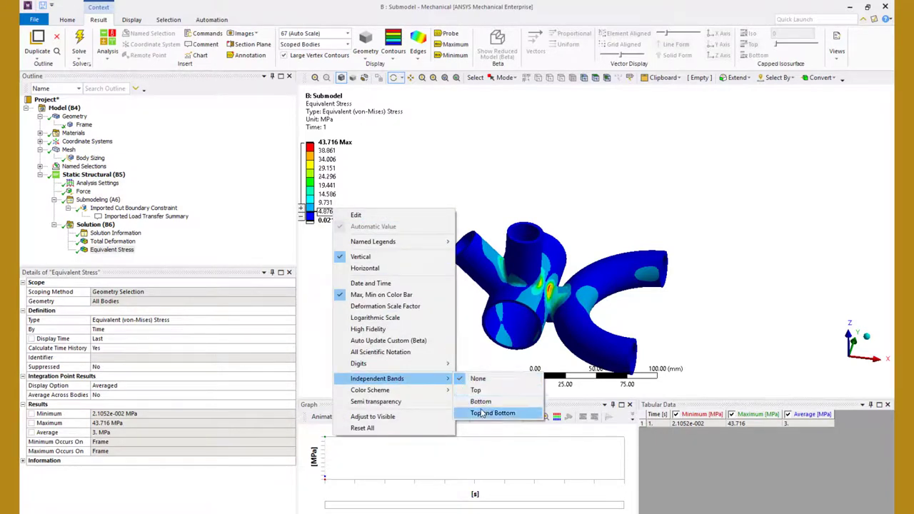
{"action": "left_click", "coordinate": [493, 413]}
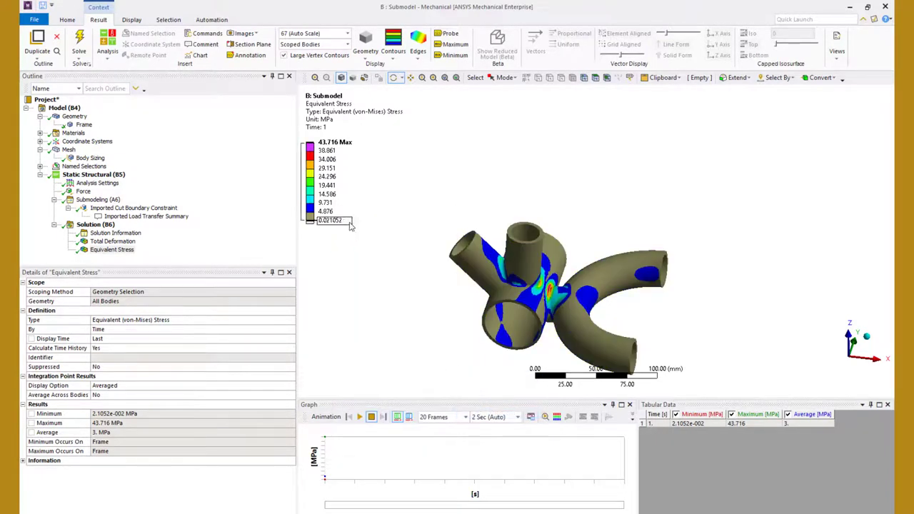